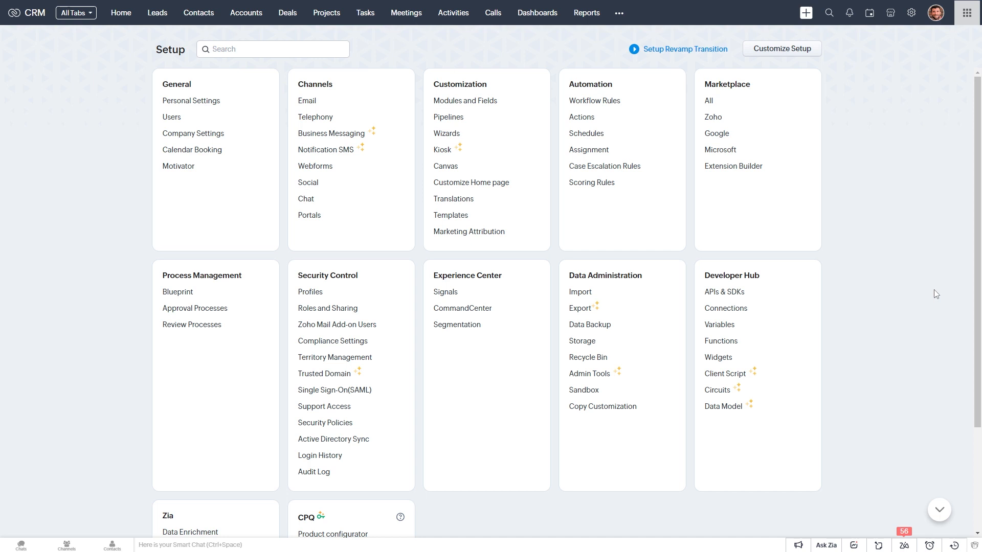
mouse_move(849, 25)
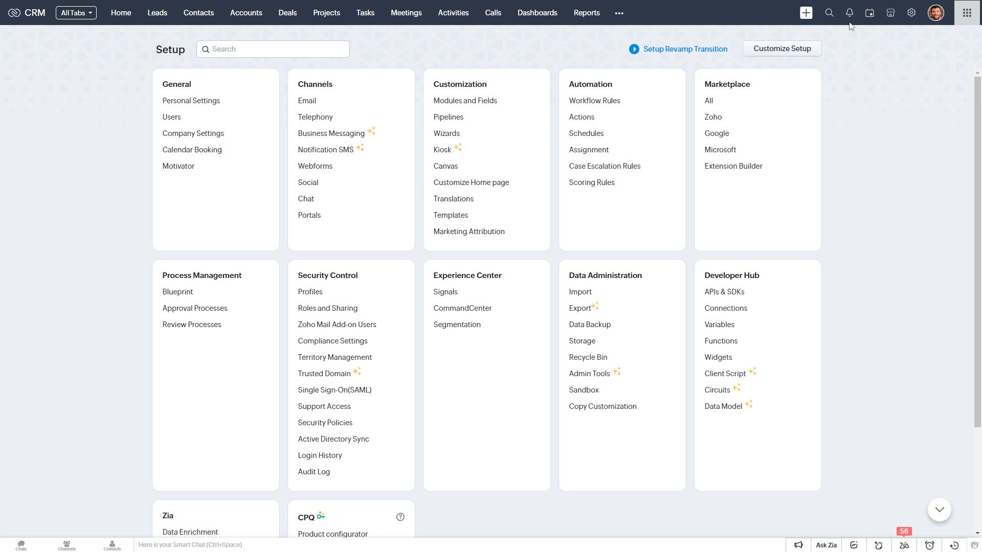
mouse_move(648, 68)
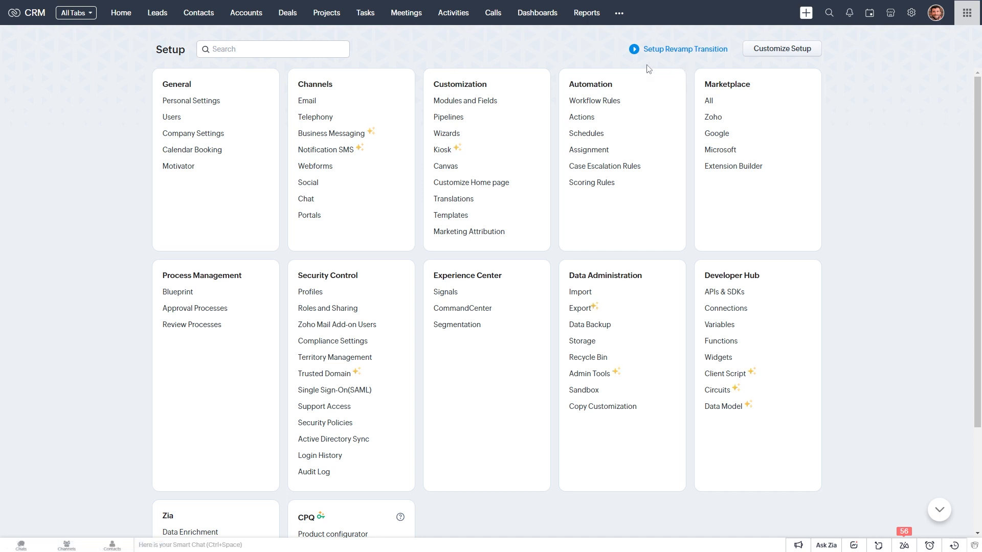
mouse_move(450, 216)
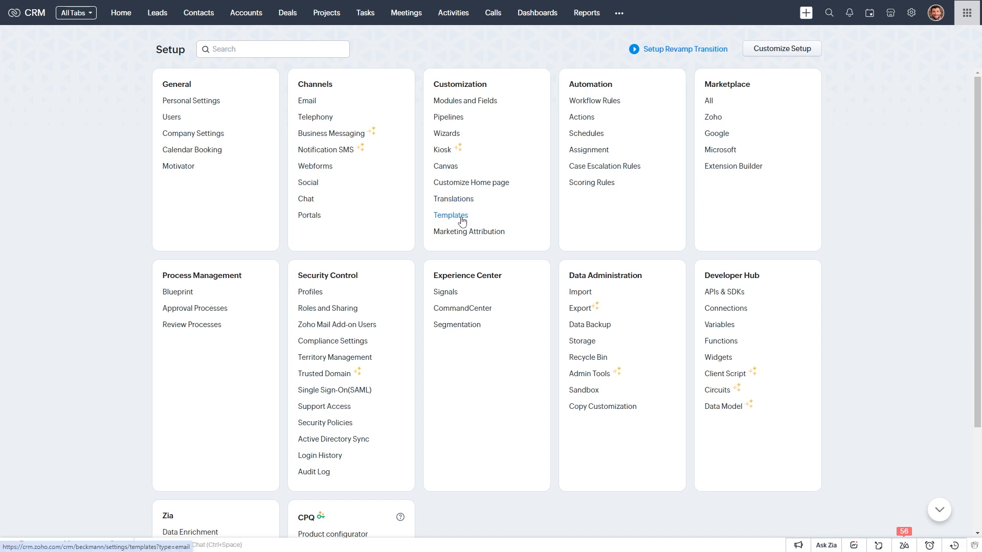
- Go to Templates under Customization in Setup to list the email templates
left_click(450, 216)
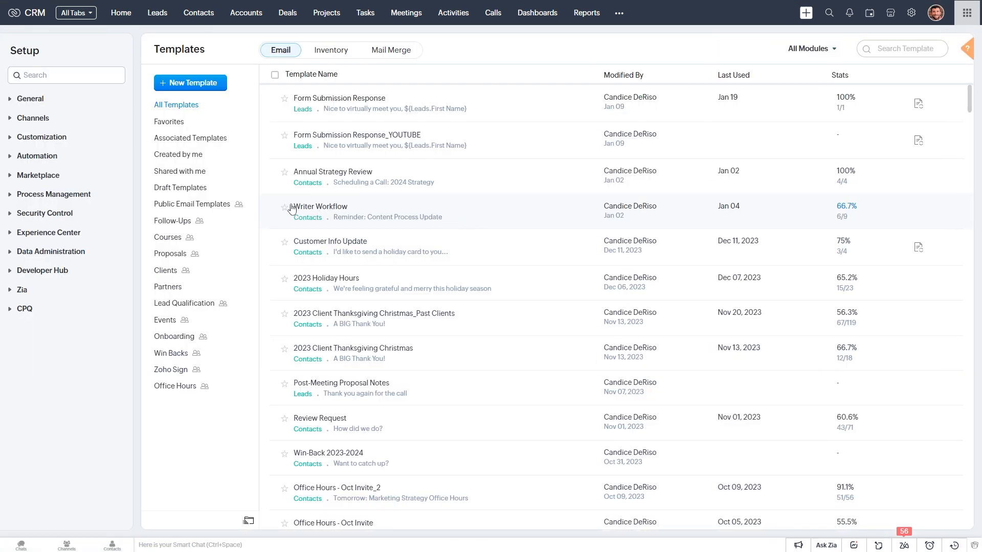
left_click(42, 137)
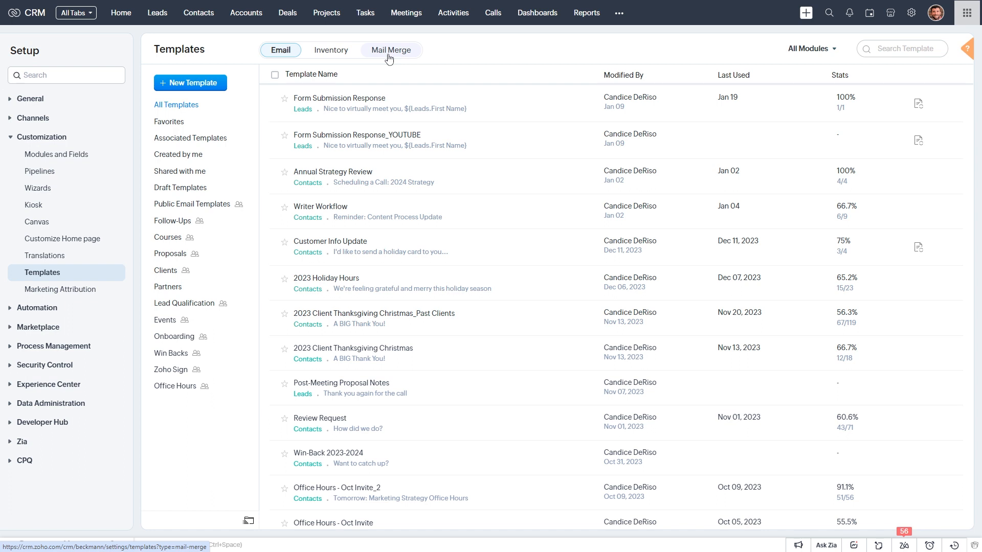
- Switch to the Mail Merge templates list showing three document templates
left_click(389, 49)
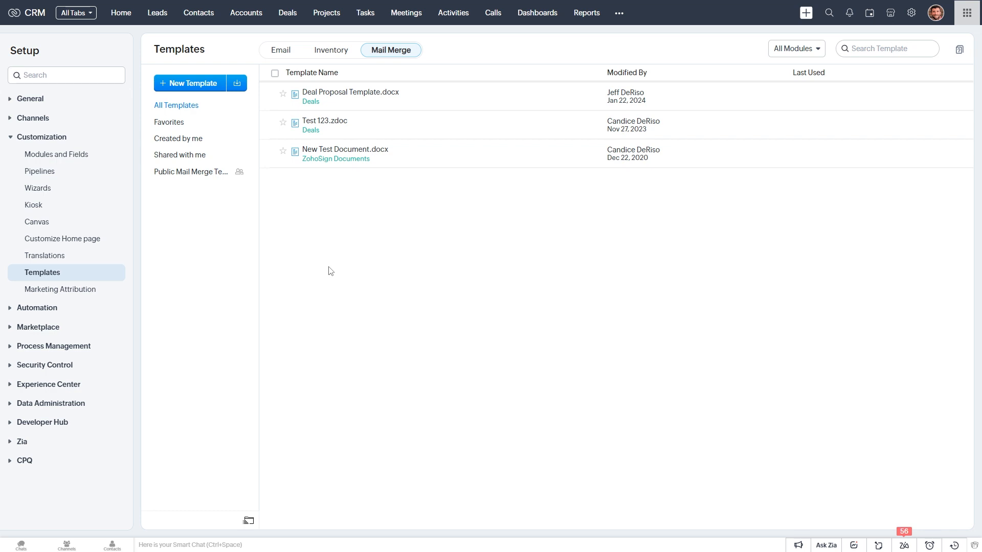
mouse_move(351, 323)
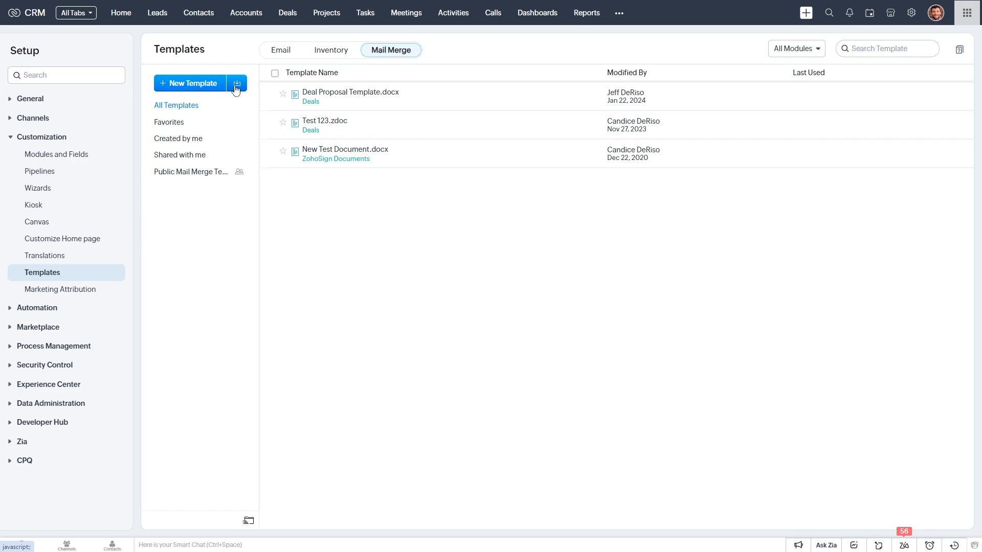
mouse_move(240, 140)
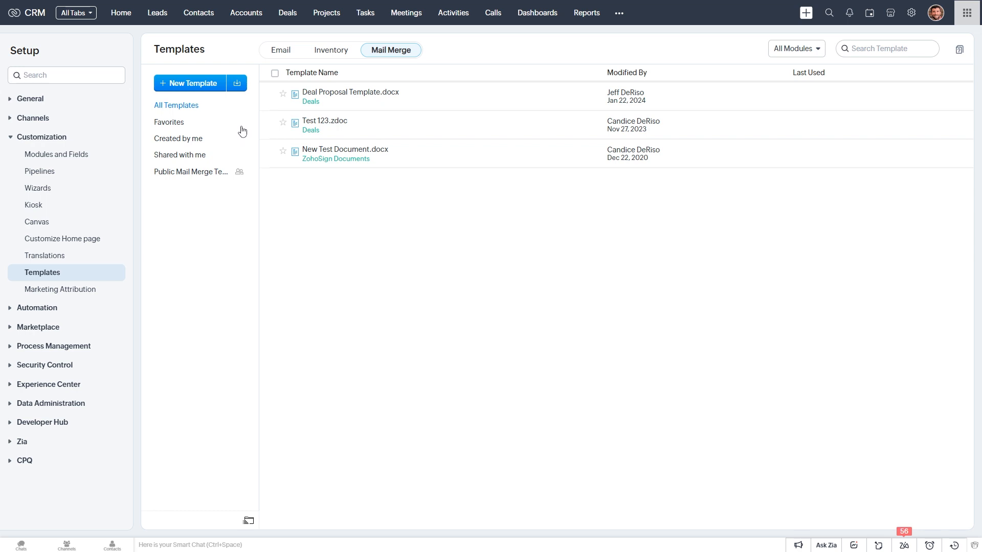
mouse_move(236, 82)
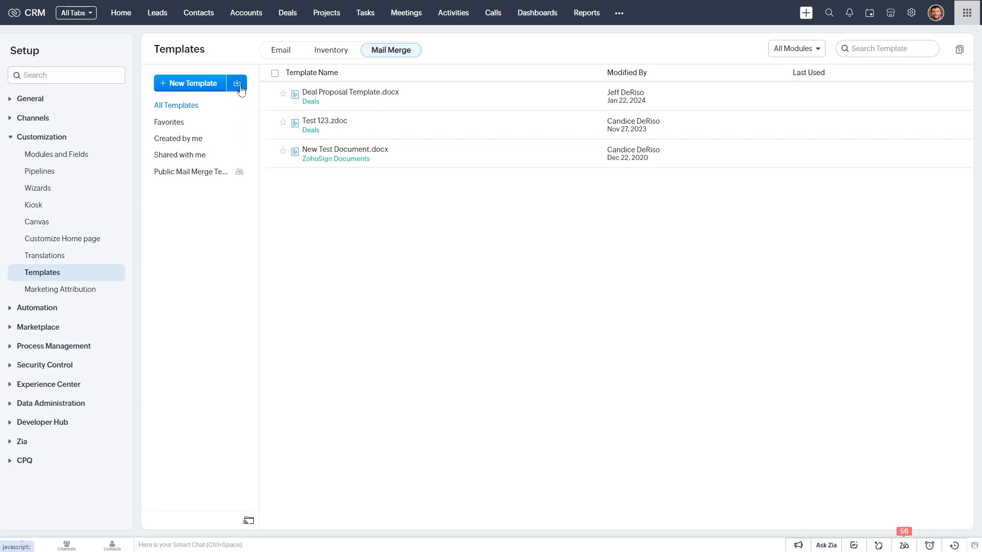
- Cancel a template import, then create a new Deals mail merge template named 'Test'
left_click(236, 83)
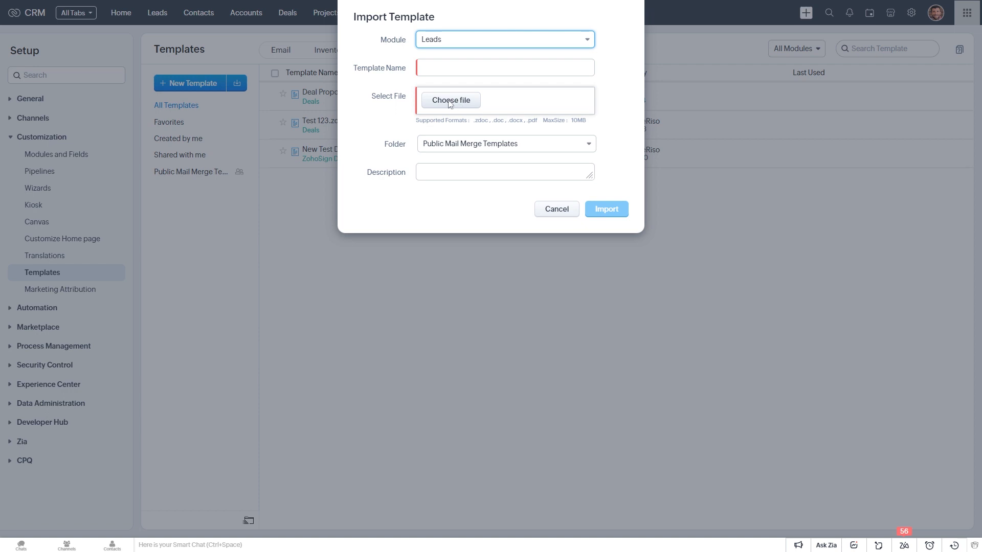
left_click(554, 209)
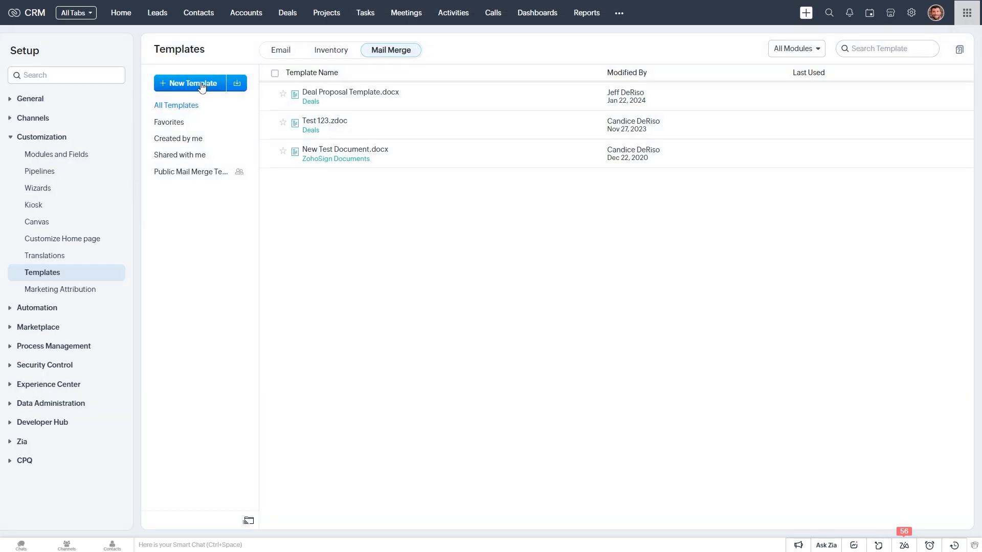
left_click(189, 83)
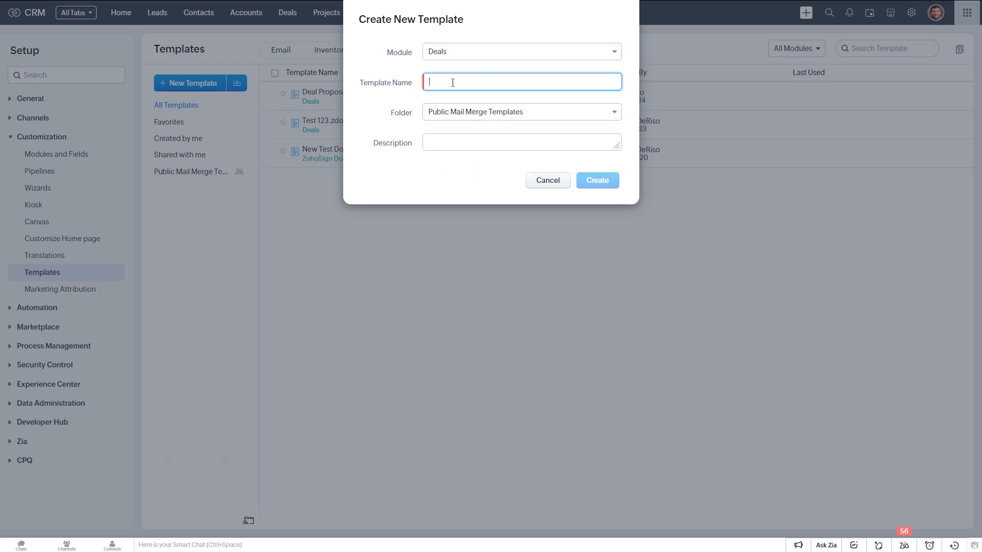
type("Test")
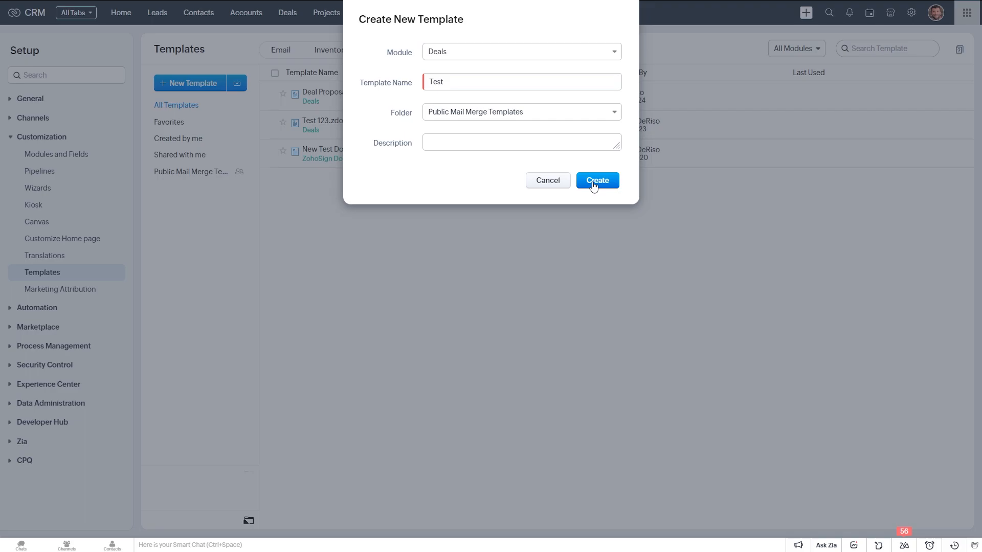
left_click(595, 180)
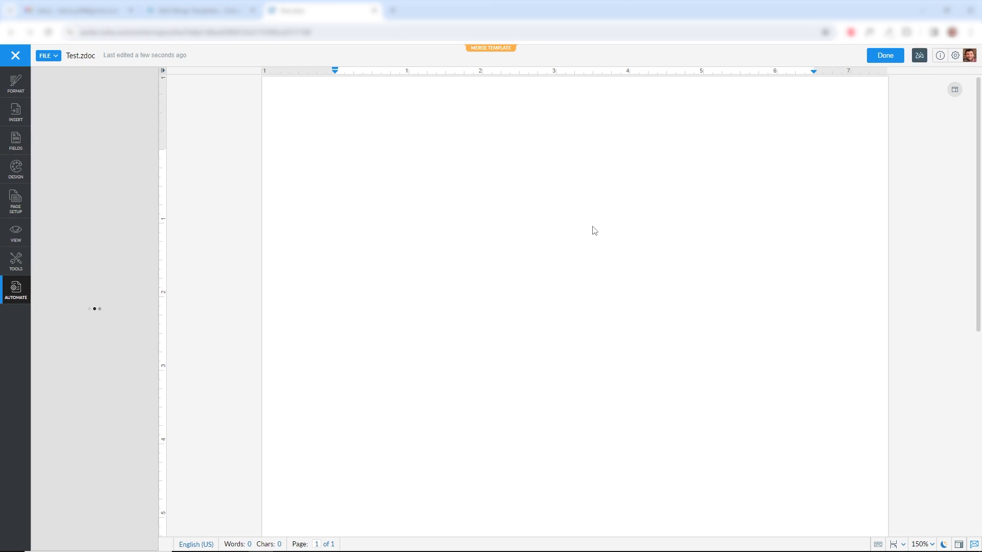
- Insert the Deal Name merge field and format it as a bold heading
left_click(16, 289)
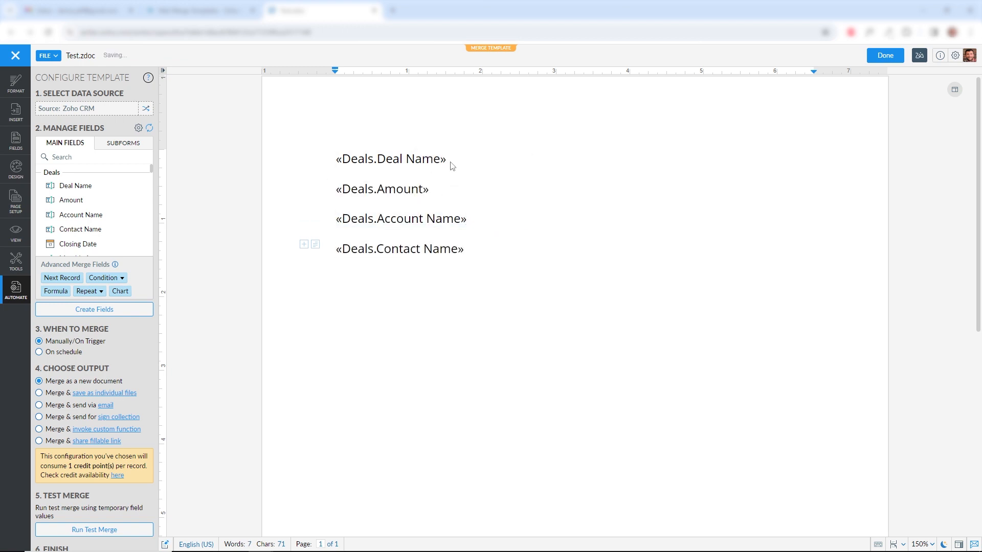
double_click(390, 159)
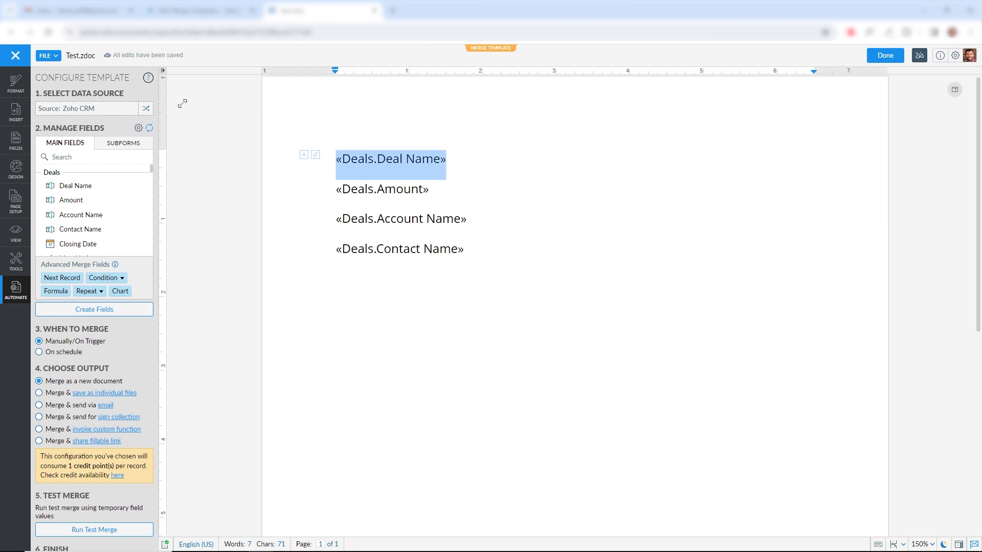
left_click(16, 82)
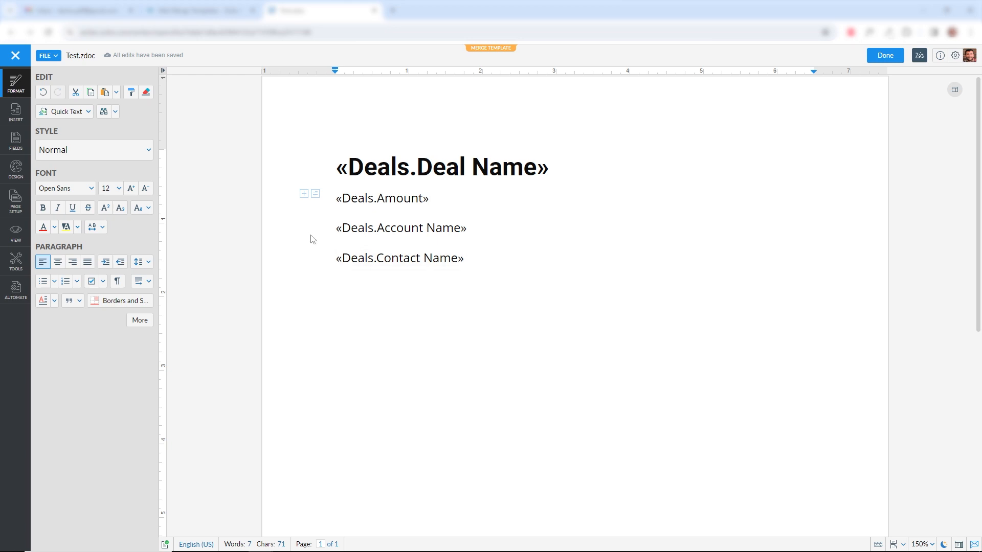
left_click(15, 289)
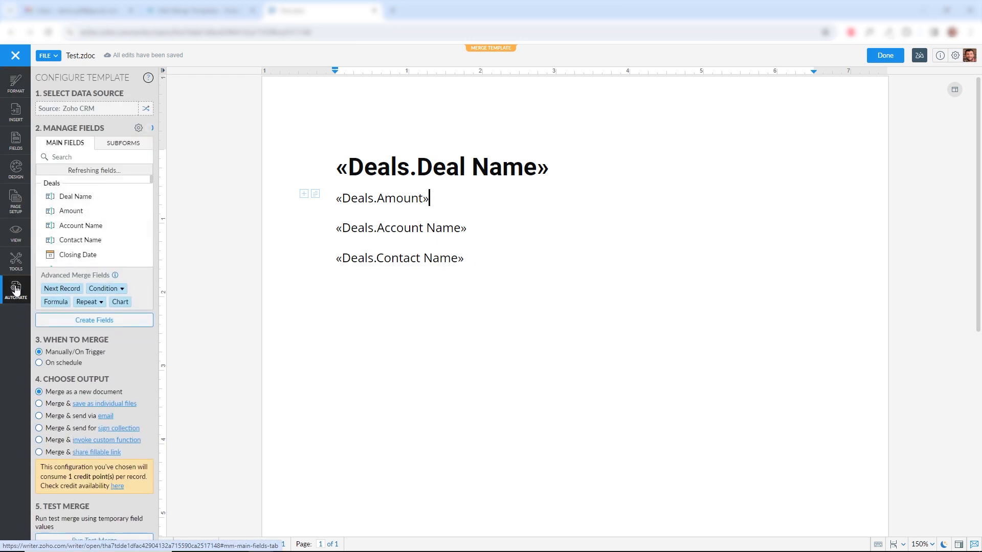
- Add the Project Start Date field after Contact Name and finish the template with Done
left_click(138, 128)
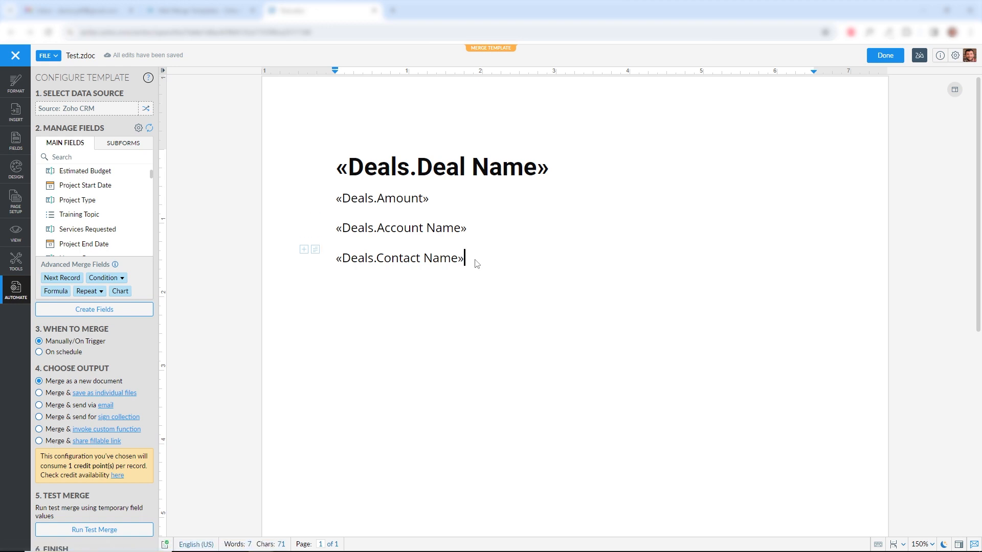
left_click(84, 185)
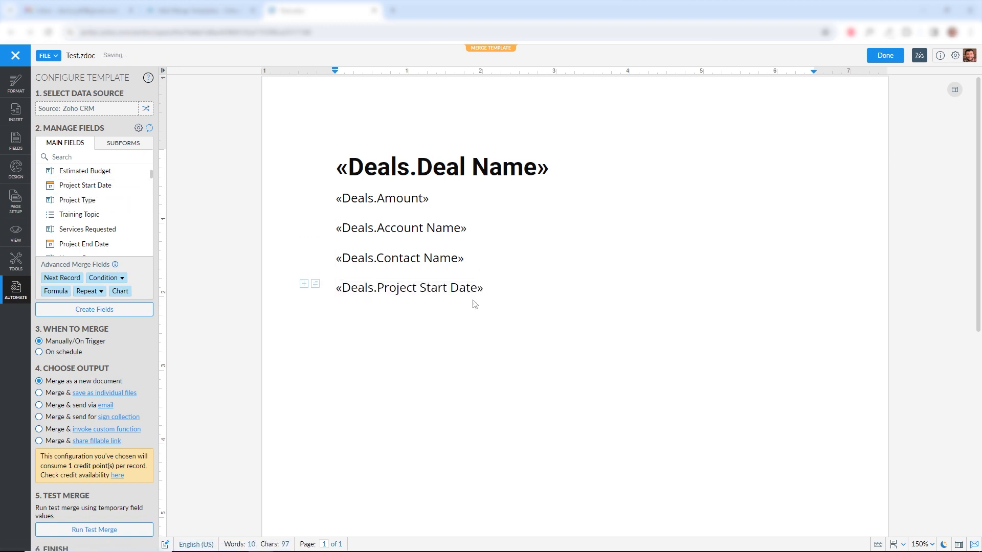
mouse_move(88, 228)
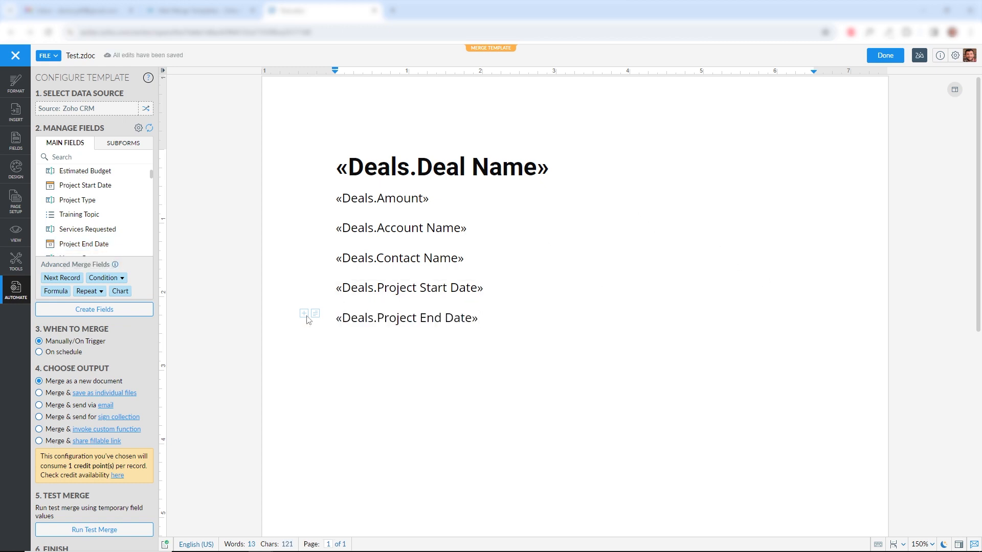
left_click(885, 56)
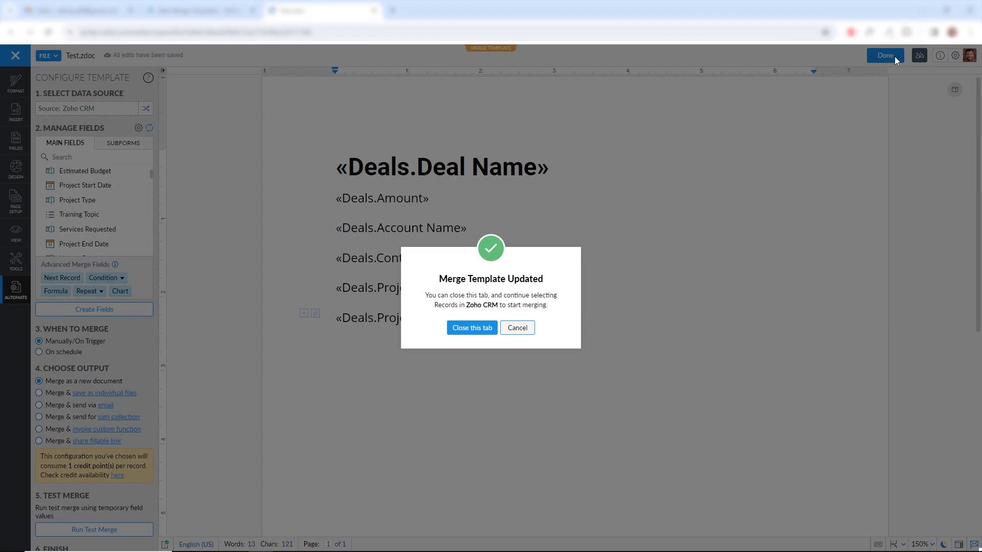
- Return to CRM and review the CRM Audit deal's information and project details
left_click(471, 327)
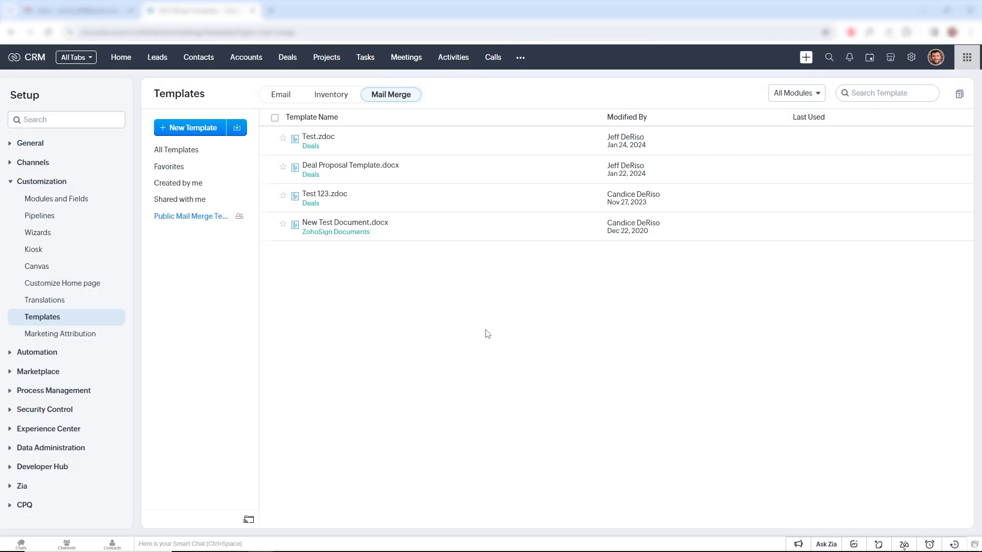
mouse_move(342, 150)
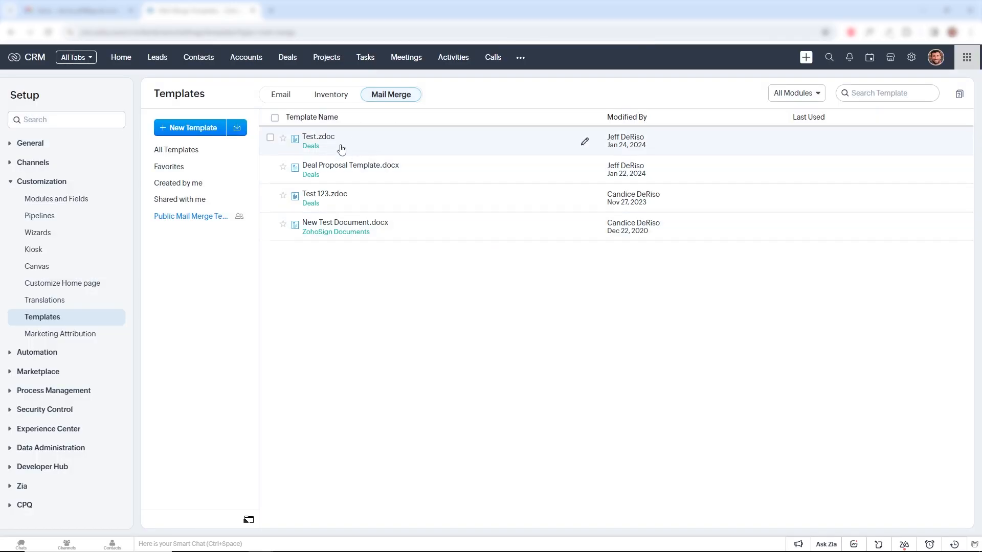
mouse_move(383, 169)
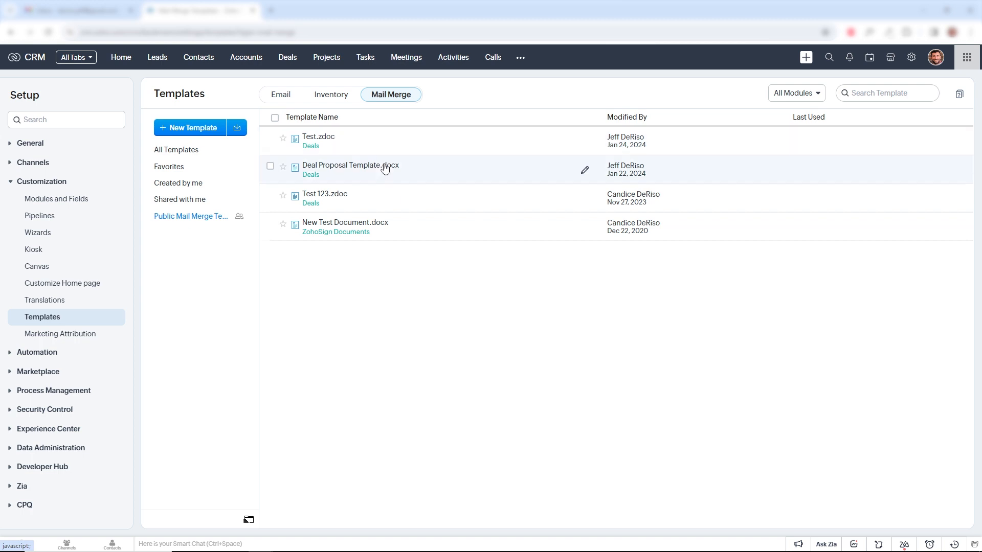
mouse_move(435, 351)
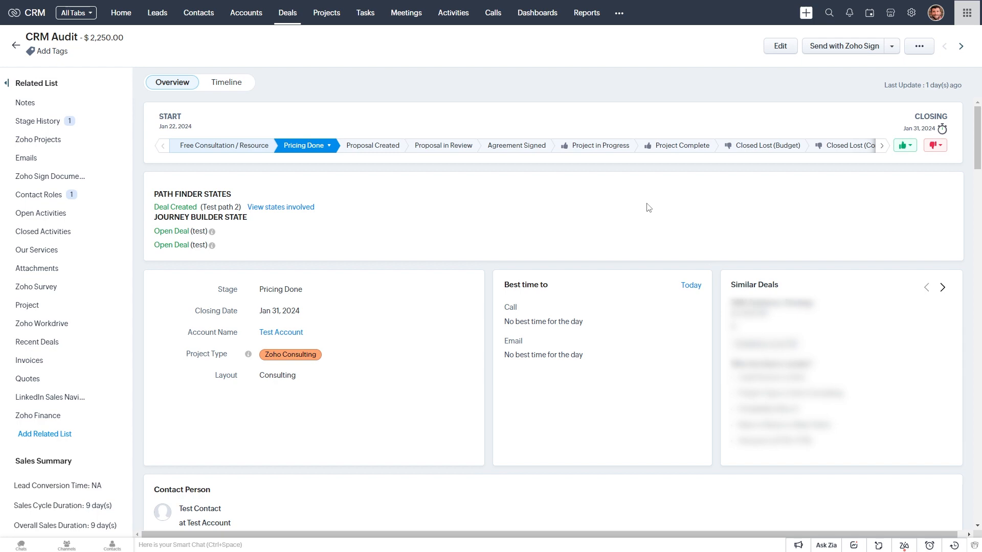
mouse_move(634, 219)
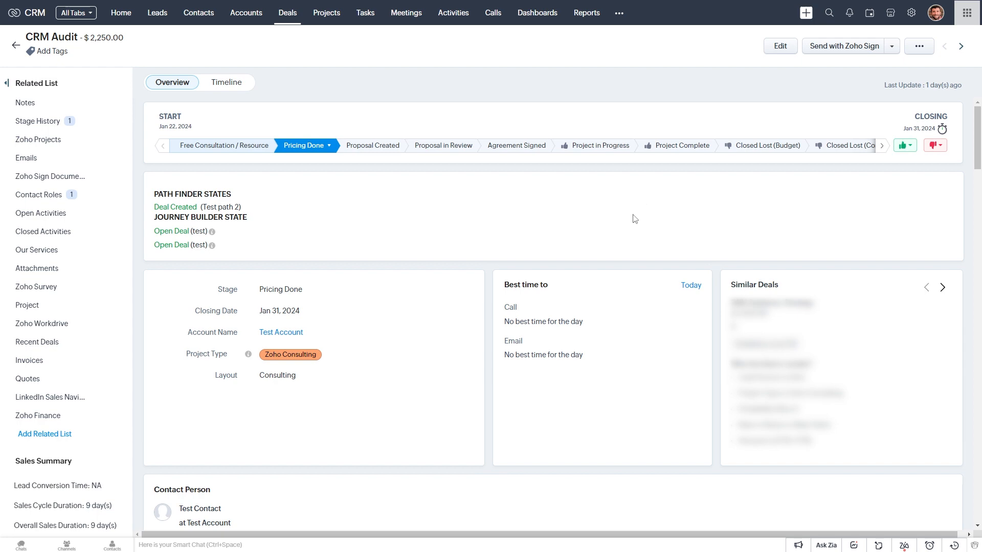
scroll("down", 3)
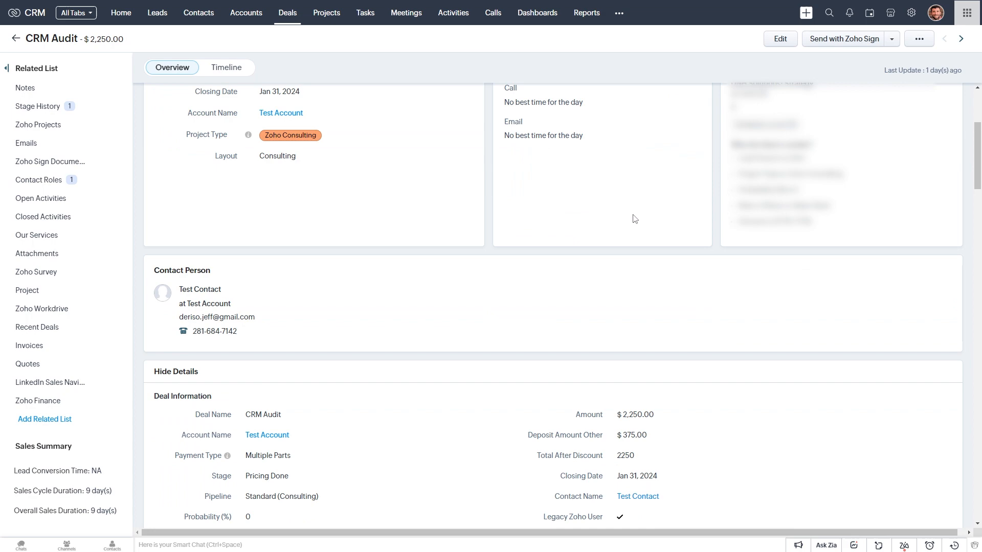
scroll("down", 3)
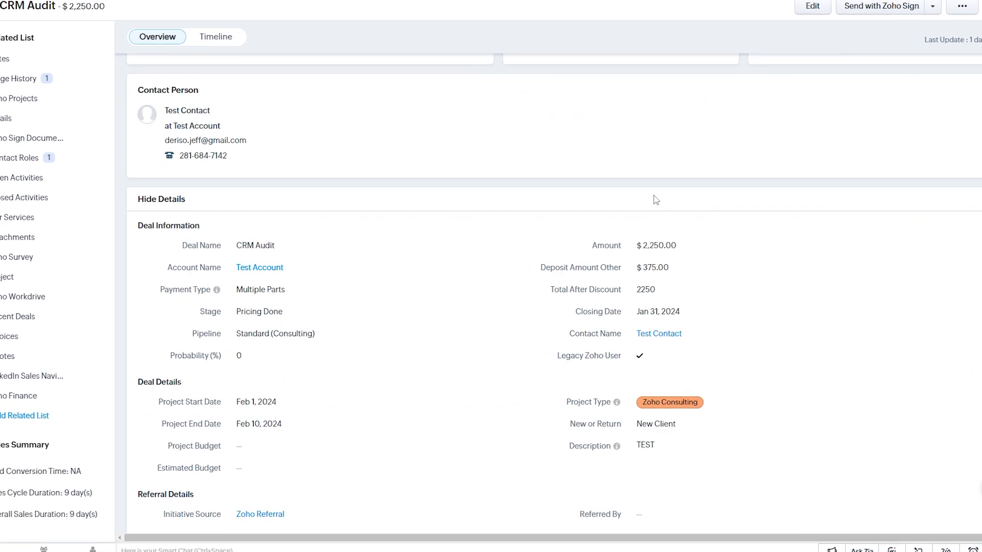
left_click(656, 244)
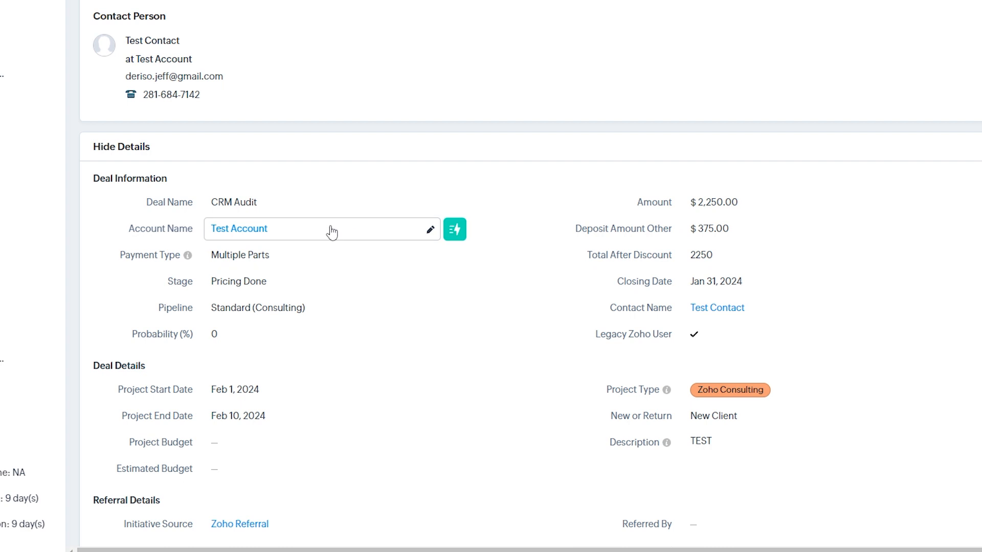
mouse_move(717, 308)
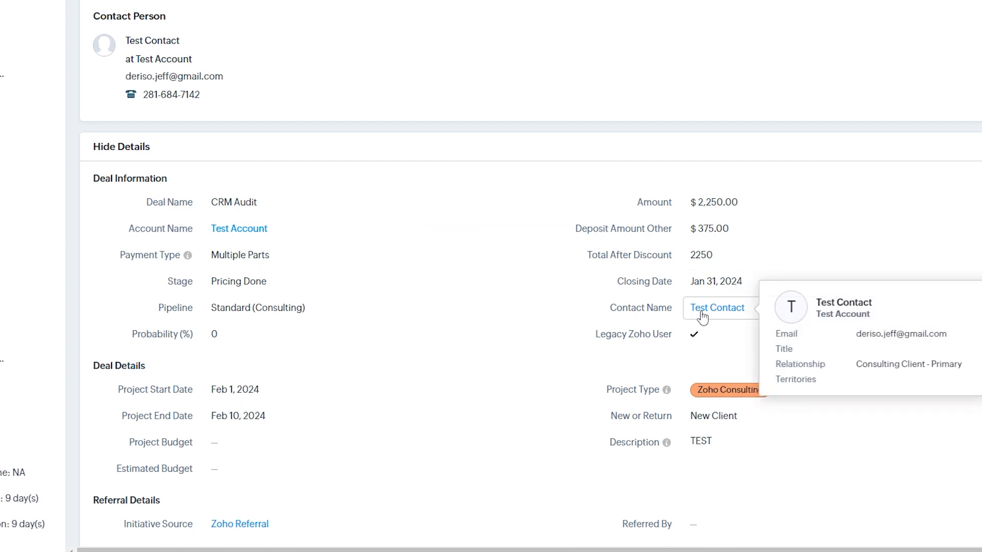
scroll("down", 3)
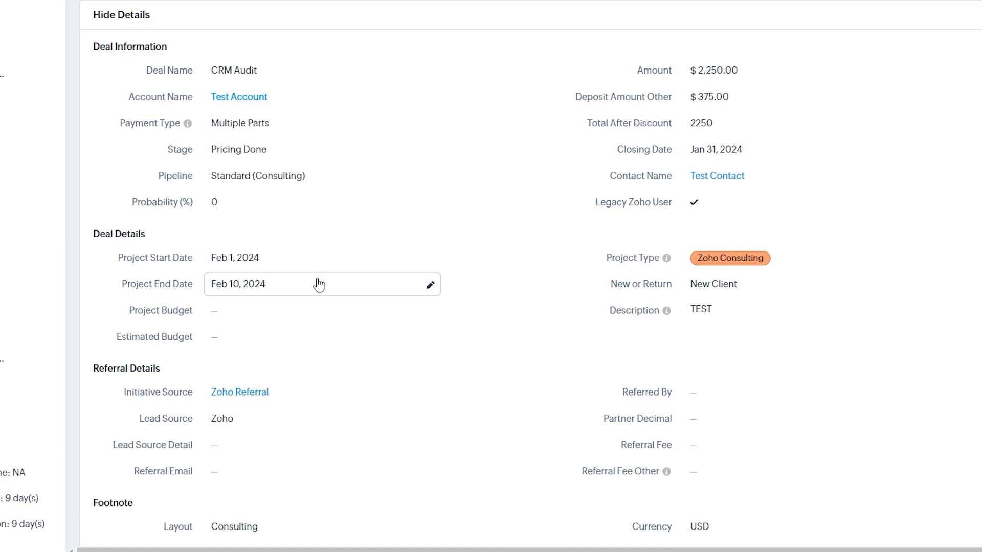
scroll("up", 3)
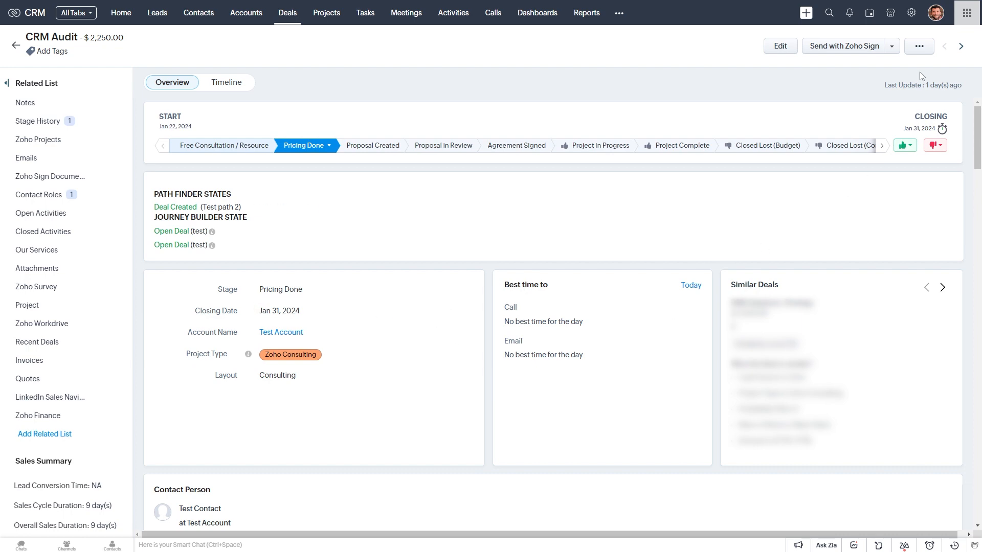
- Run Mail Merge on the CRM Audit deal with the Test.zdoc template
left_click(918, 46)
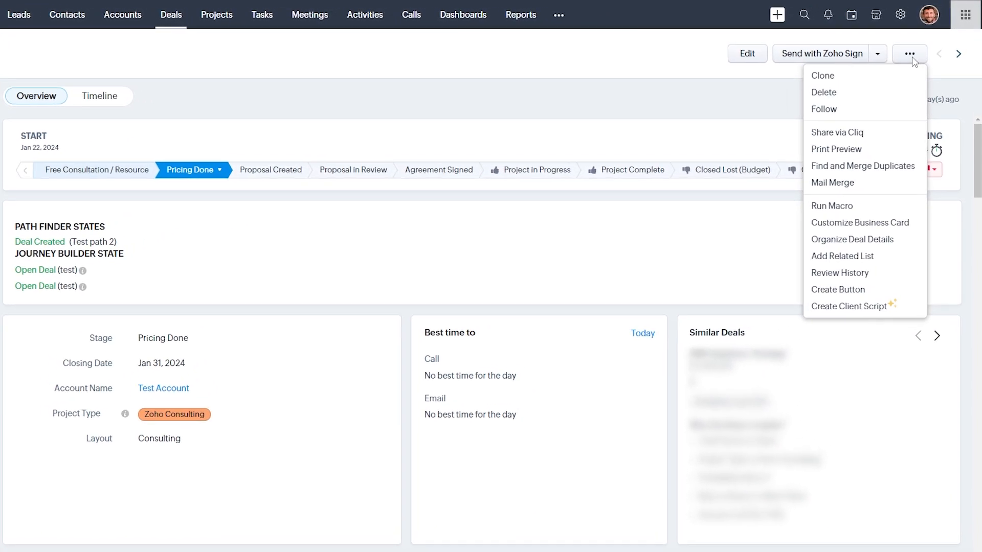
left_click(832, 182)
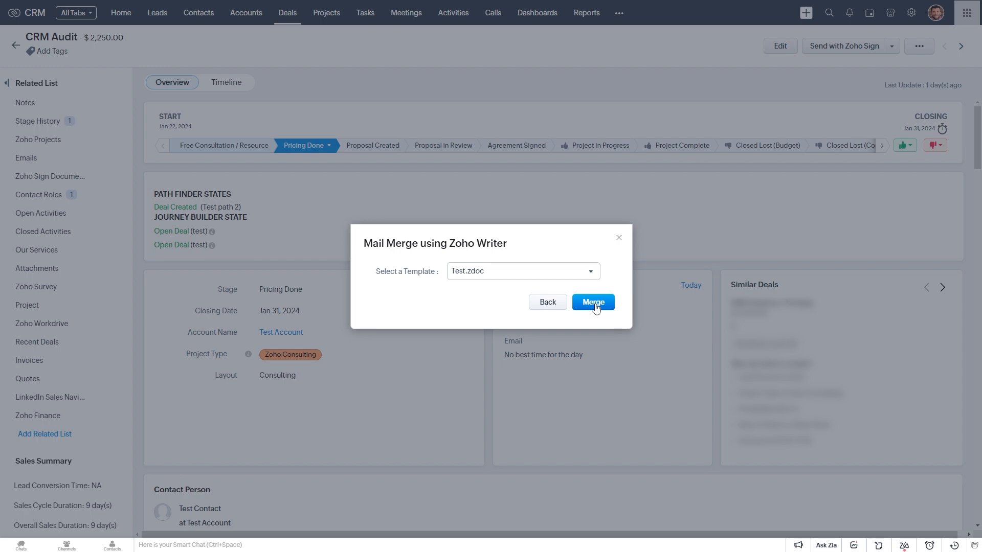
left_click(592, 302)
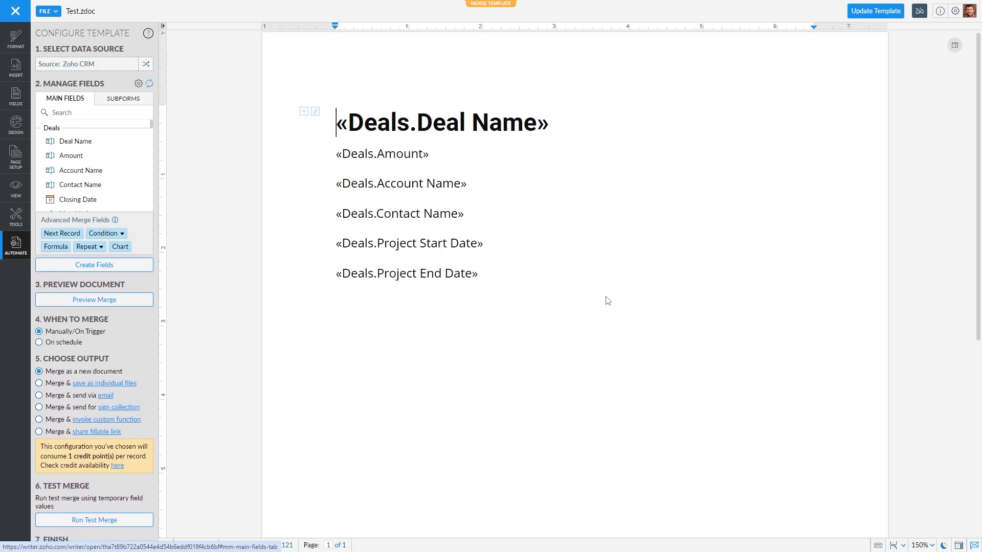
mouse_move(523, 163)
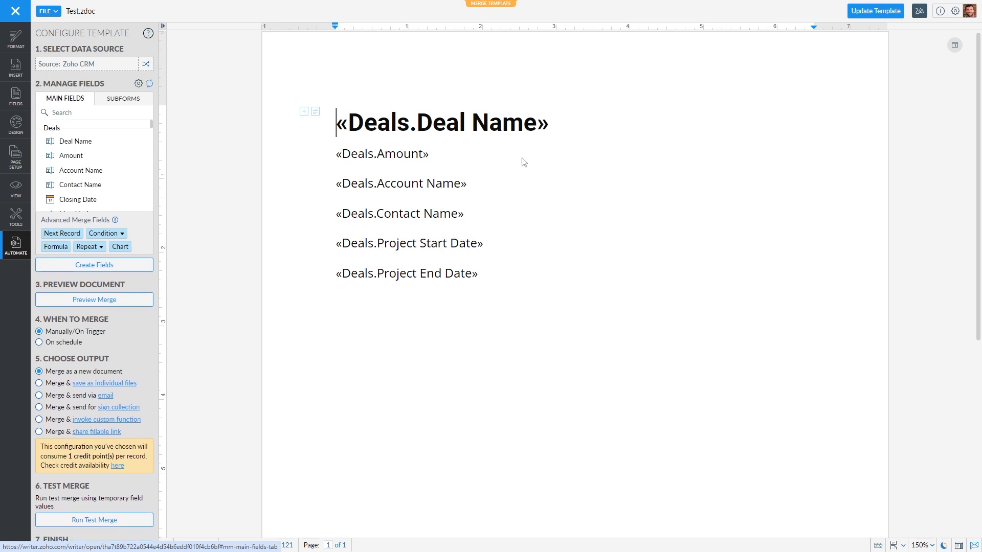
mouse_move(494, 280)
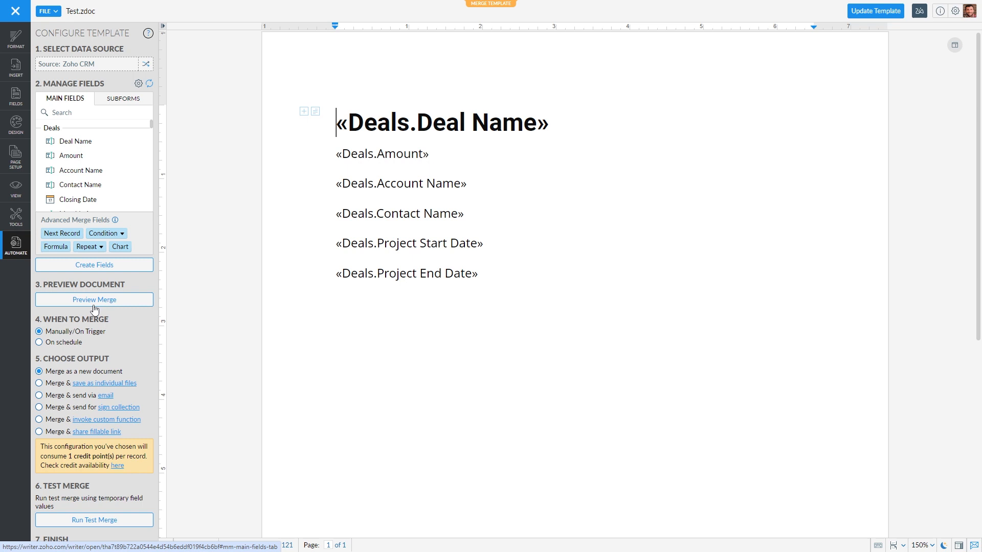
- Preview the merge showing CRM Audit's amount, account, contact and dates in the Test template
left_click(94, 300)
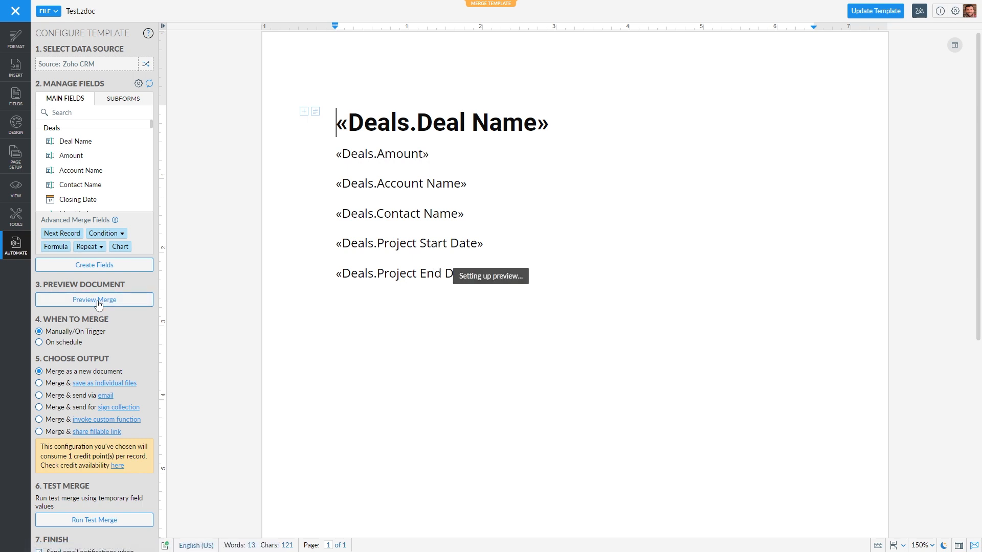
left_click(95, 300)
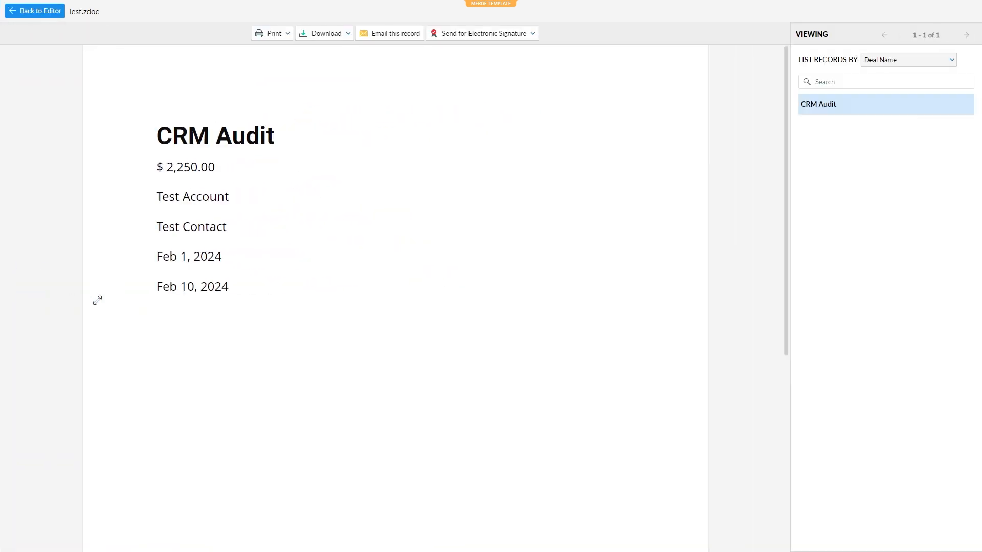
mouse_move(401, 338)
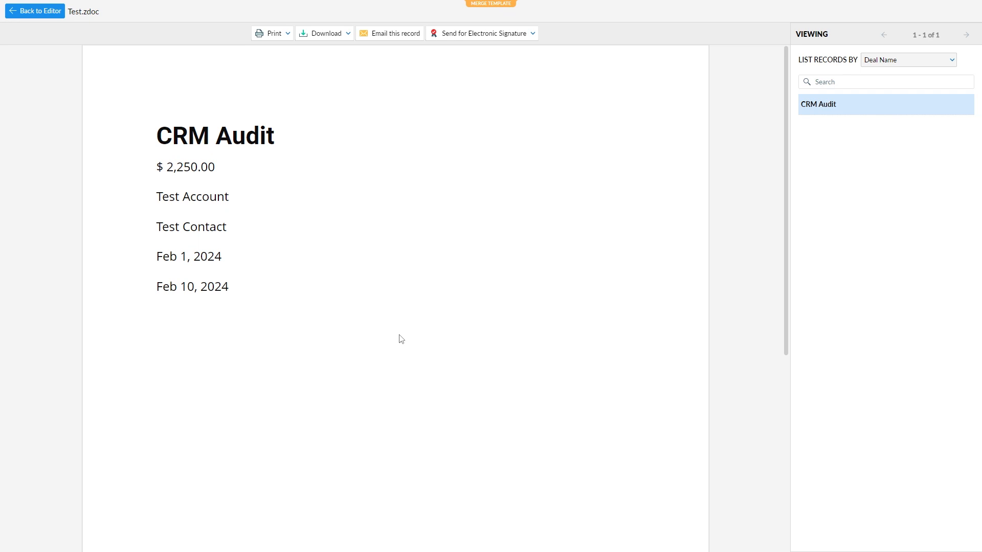
mouse_move(901, 110)
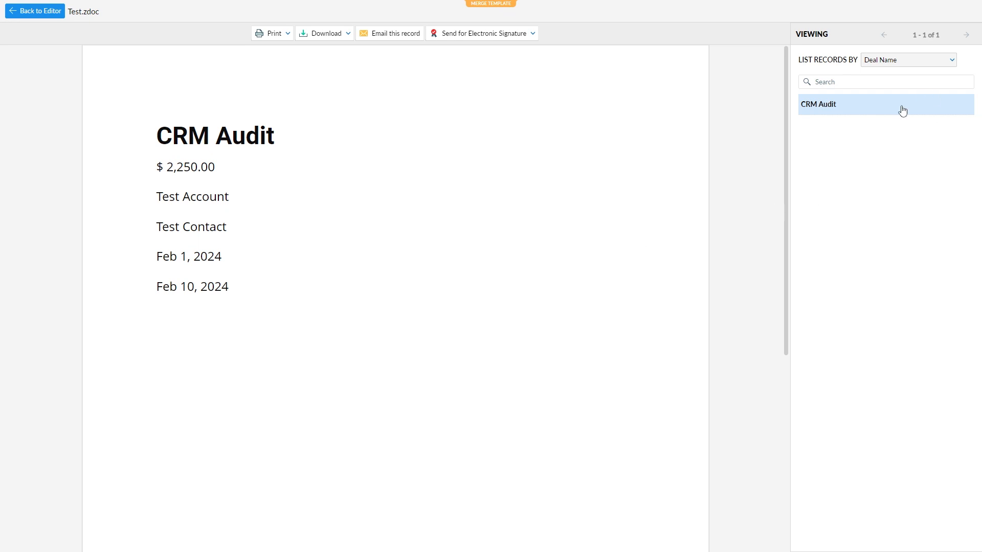
mouse_move(335, 46)
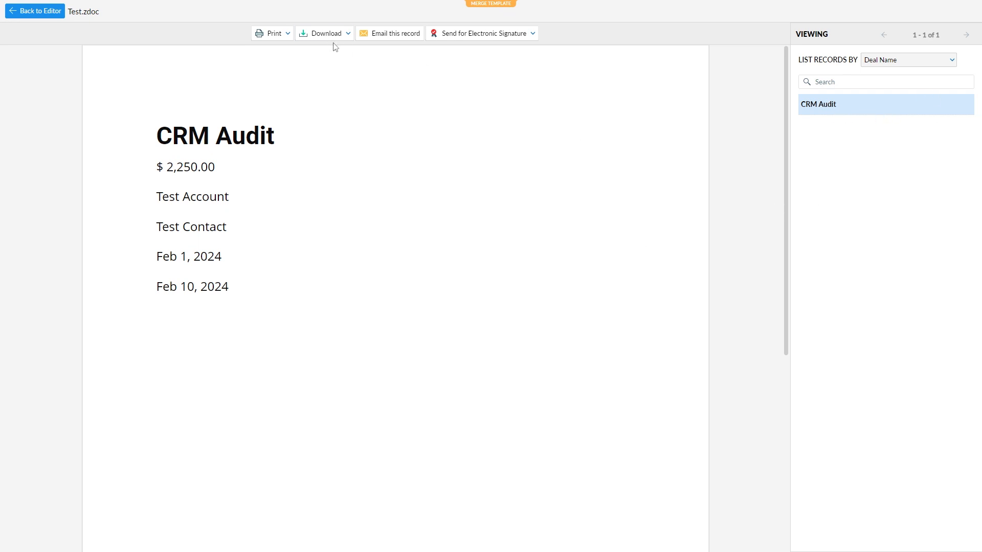
mouse_move(801, 269)
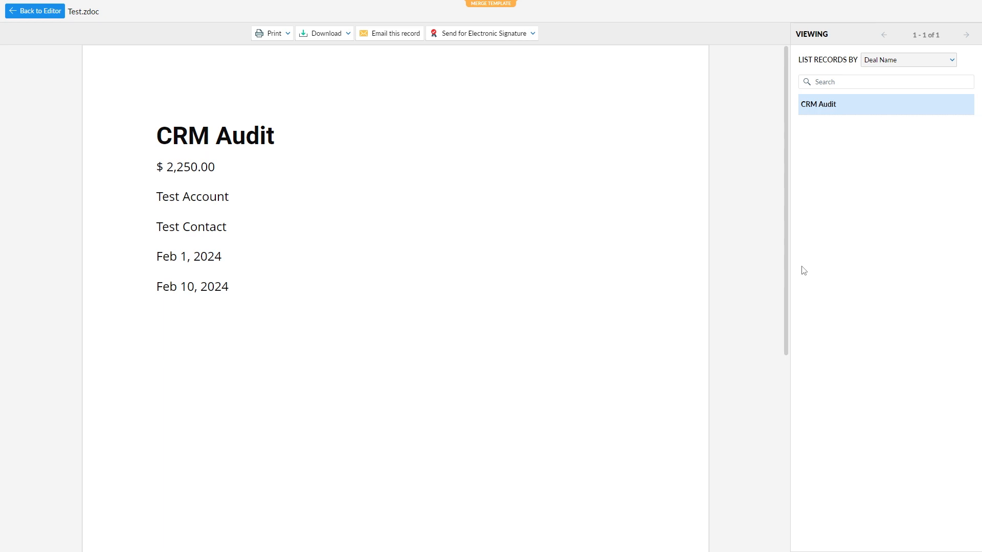
mouse_move(620, 93)
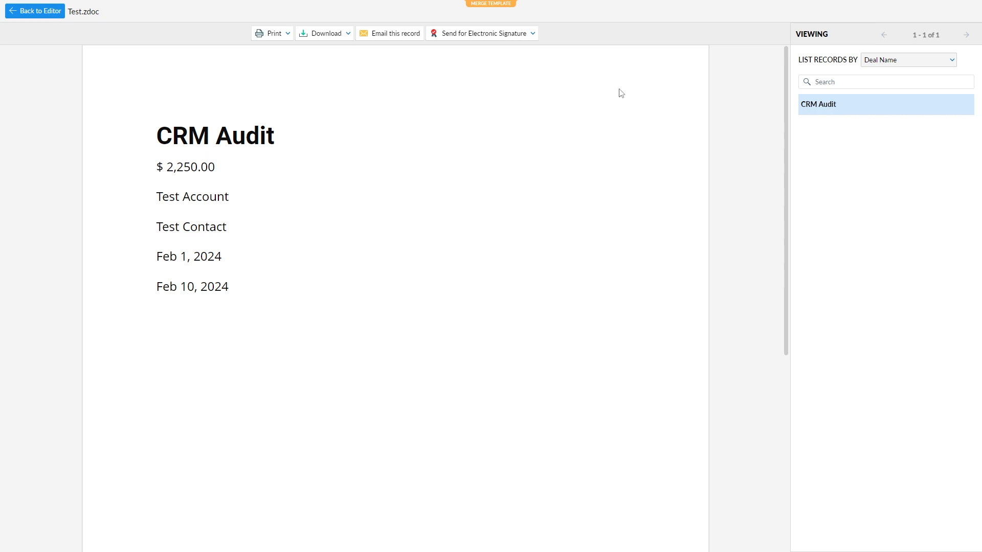
mouse_move(324, 33)
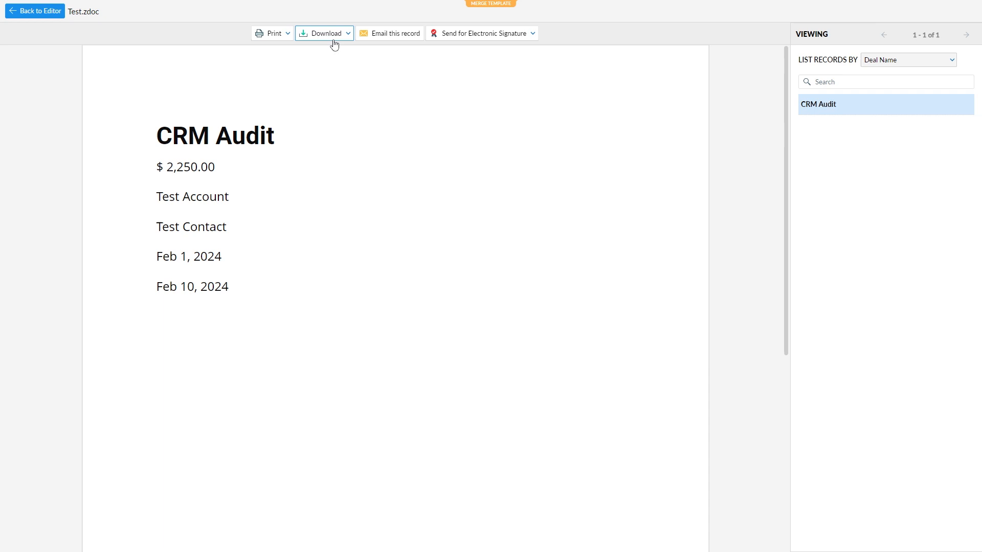
mouse_move(375, 63)
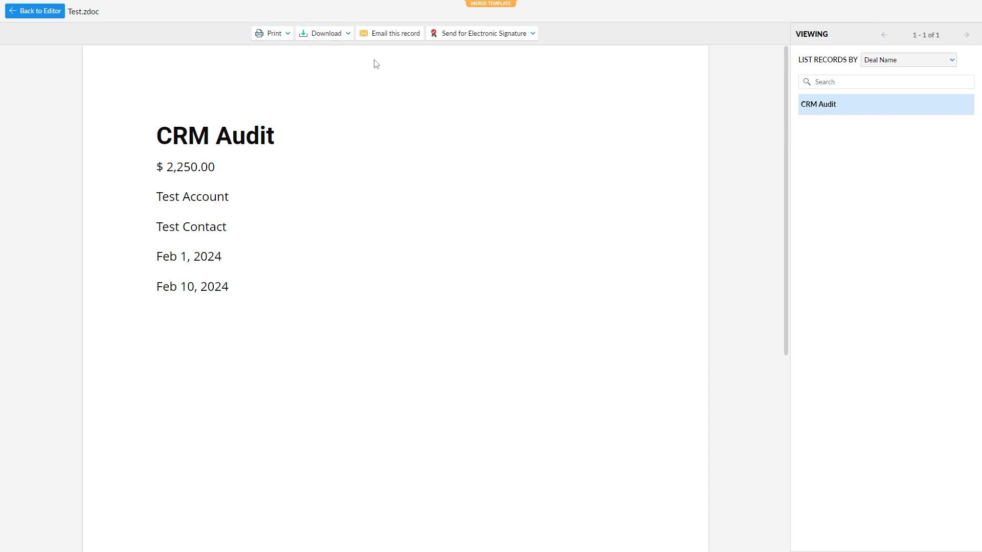
mouse_move(624, 186)
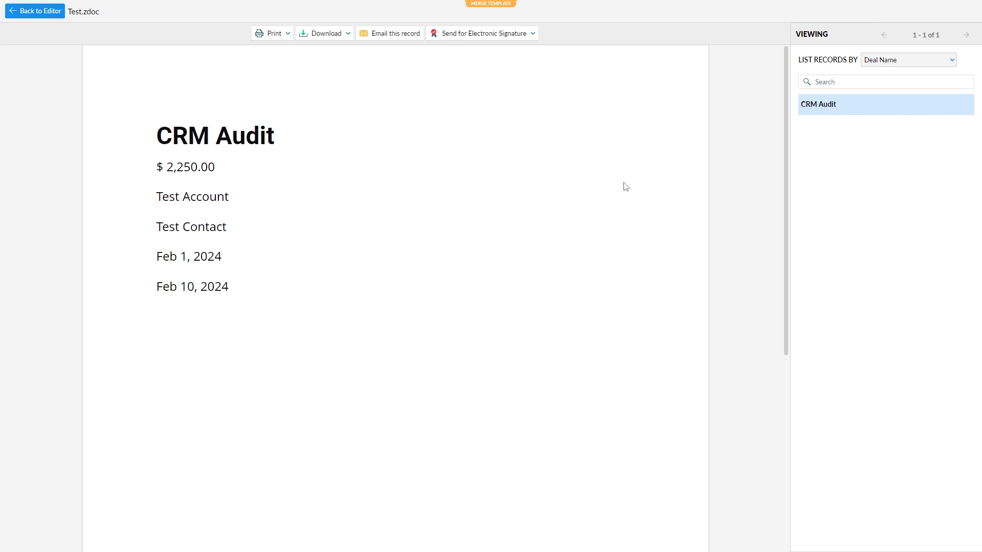
mouse_move(639, 196)
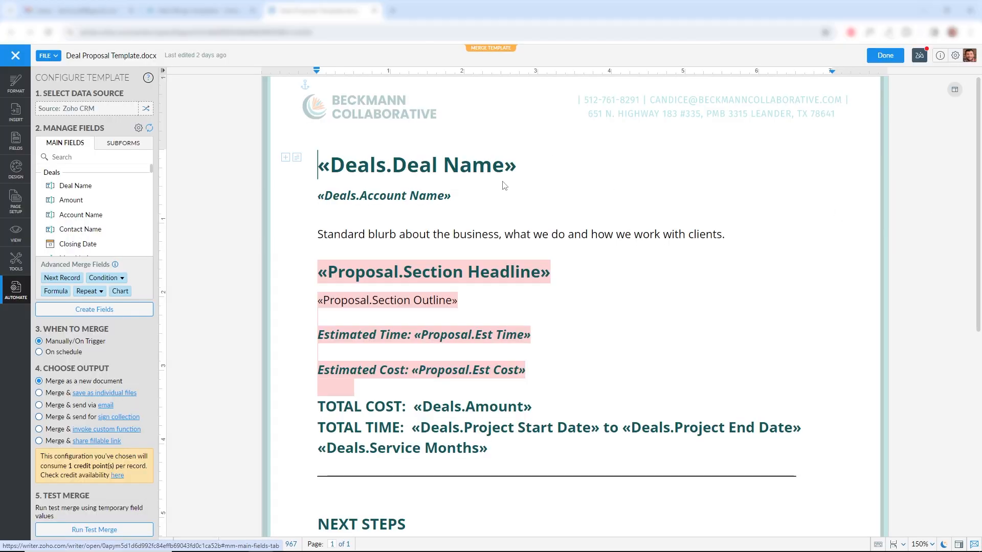
mouse_move(164, 193)
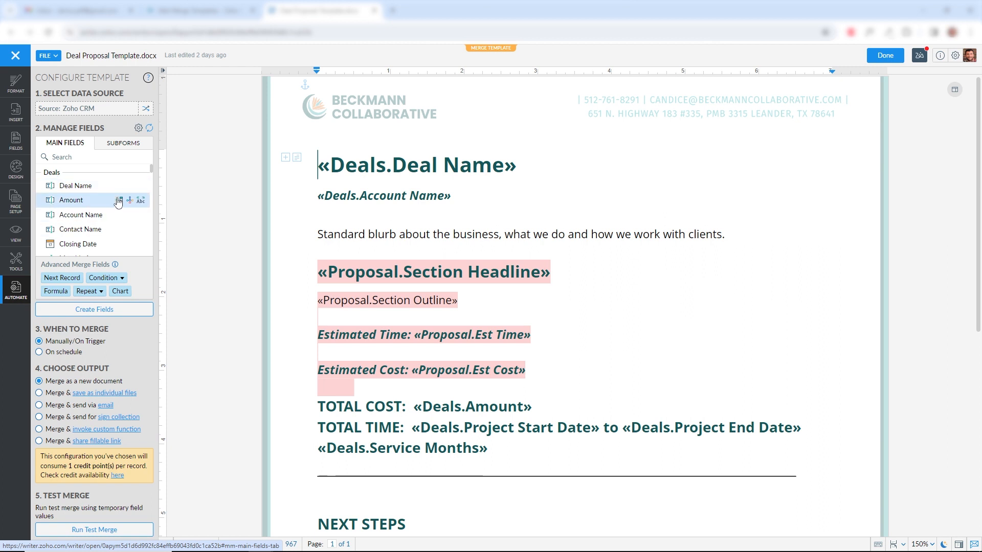
mouse_move(443, 255)
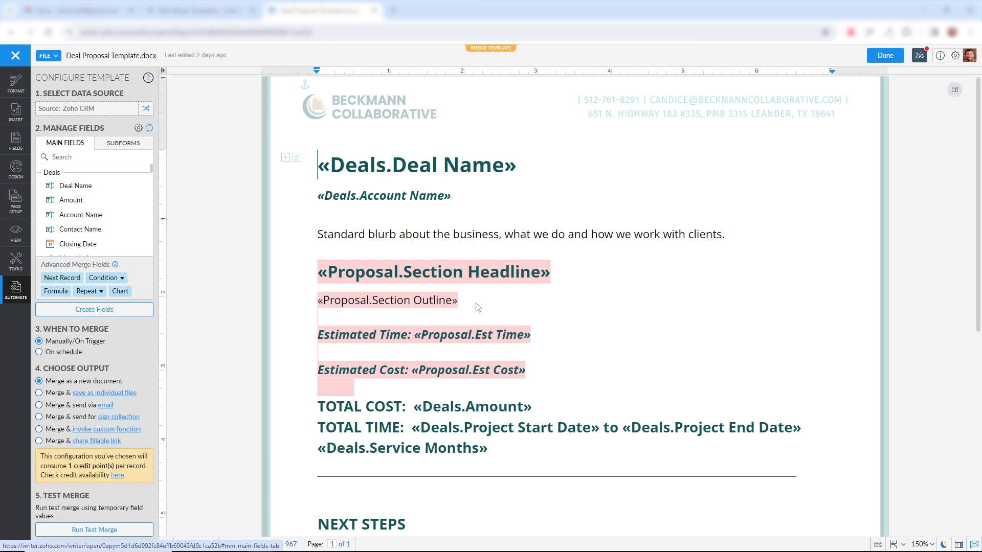
mouse_move(560, 364)
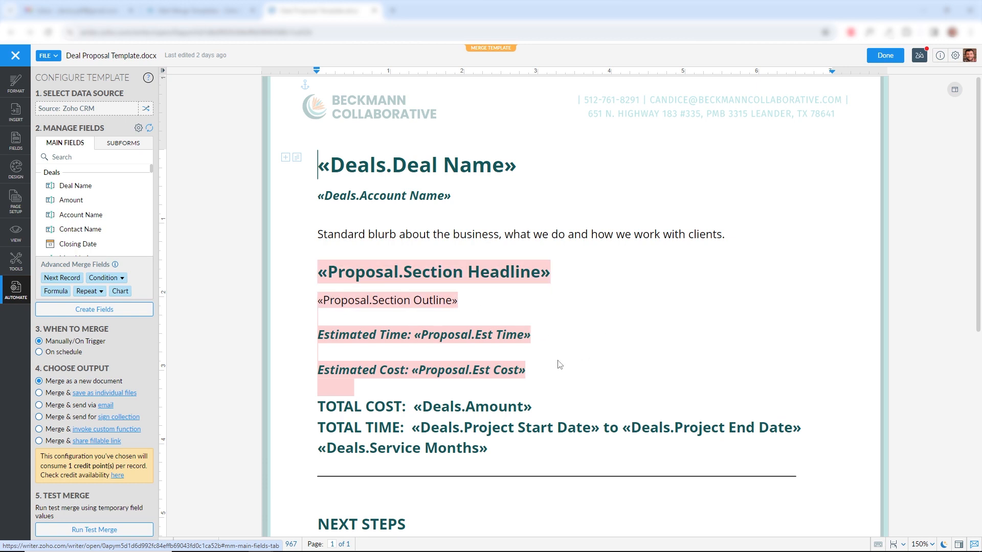
mouse_move(596, 304)
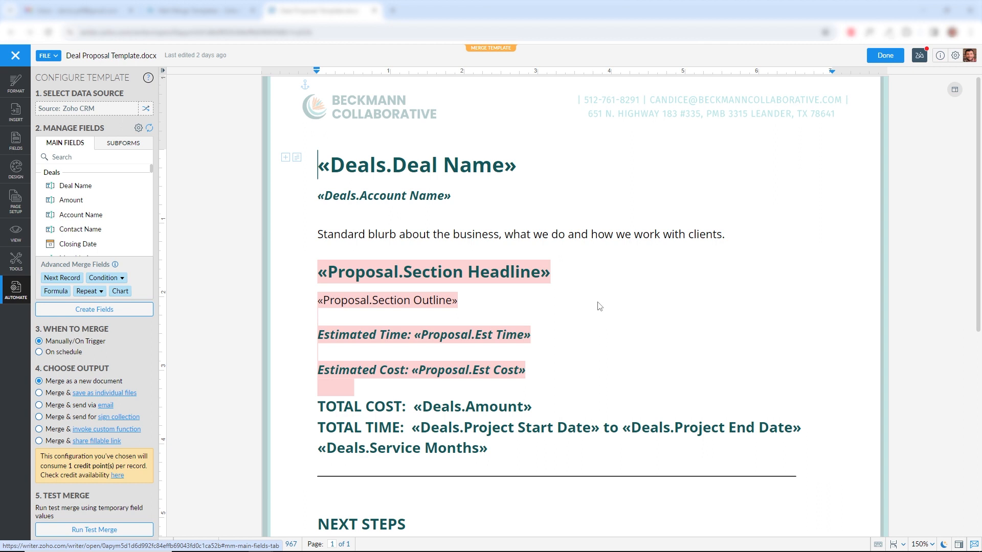
- Show the Subforms field list of the Deal Proposal Template, listing the Proposal subform
left_click(123, 143)
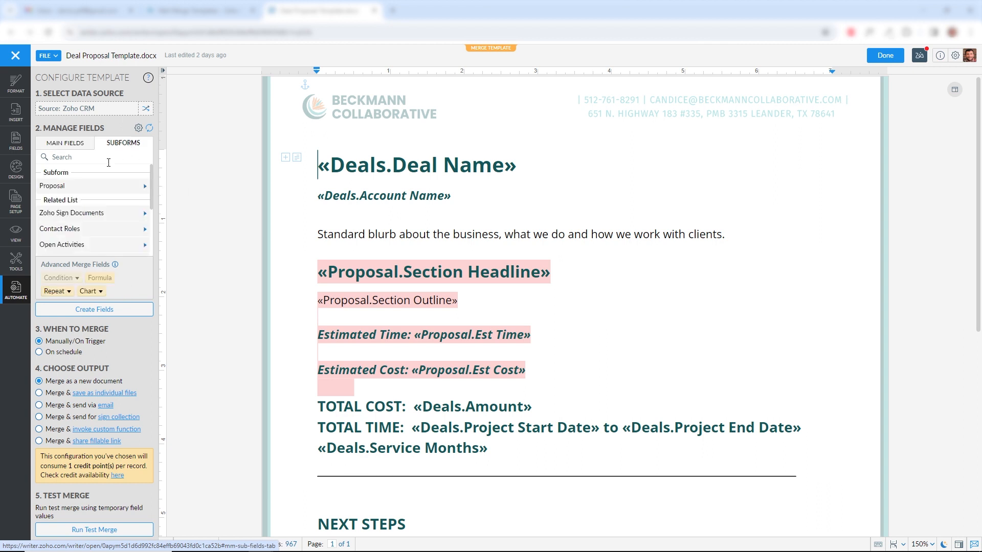
- Expand the Proposal subform to list Section Headline, Section Outline, Est Time and Est Cost
left_click(91, 186)
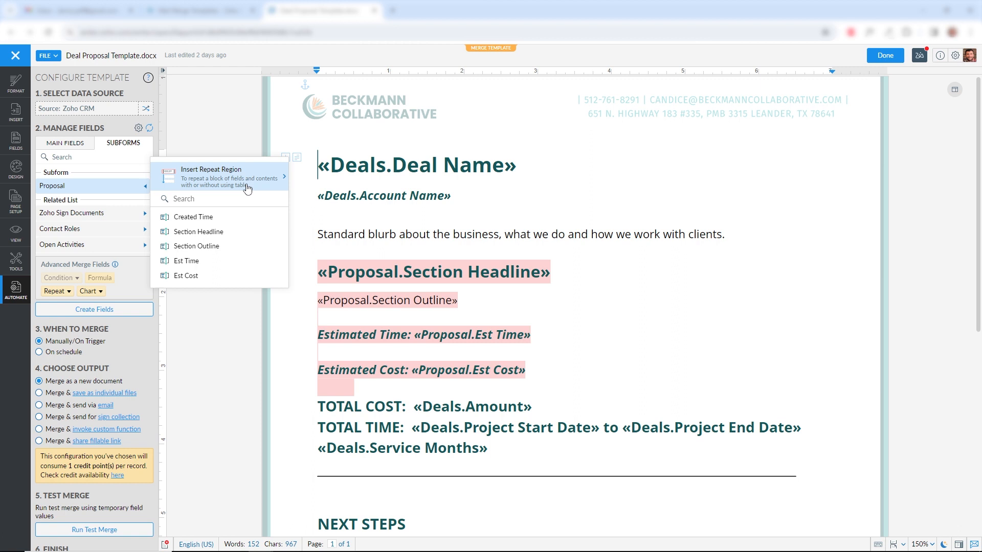
mouse_move(225, 233)
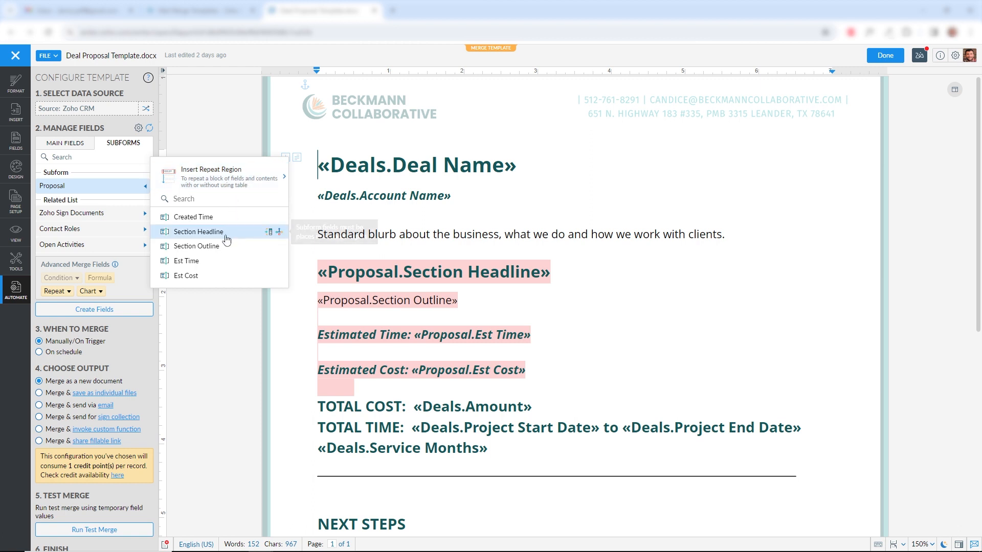
mouse_move(198, 231)
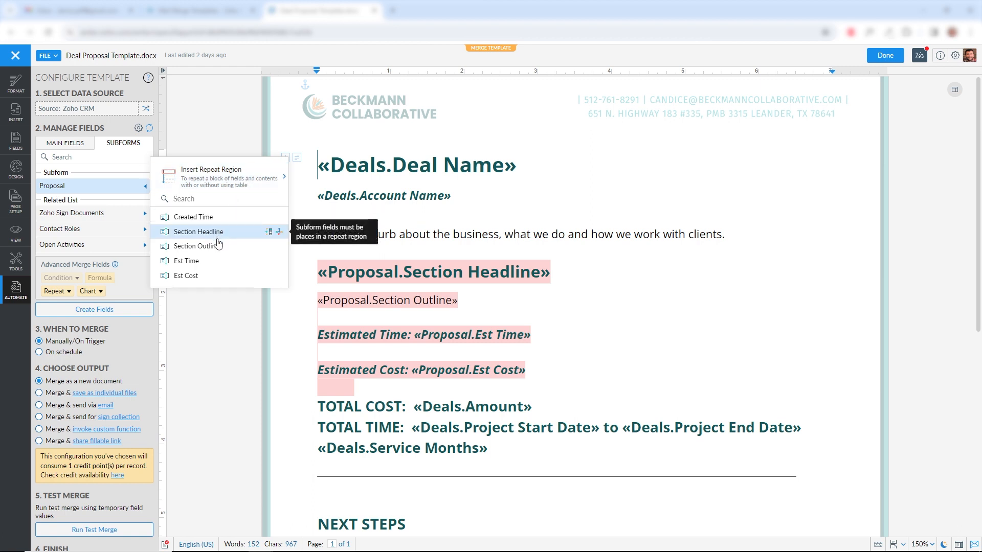
mouse_move(623, 299)
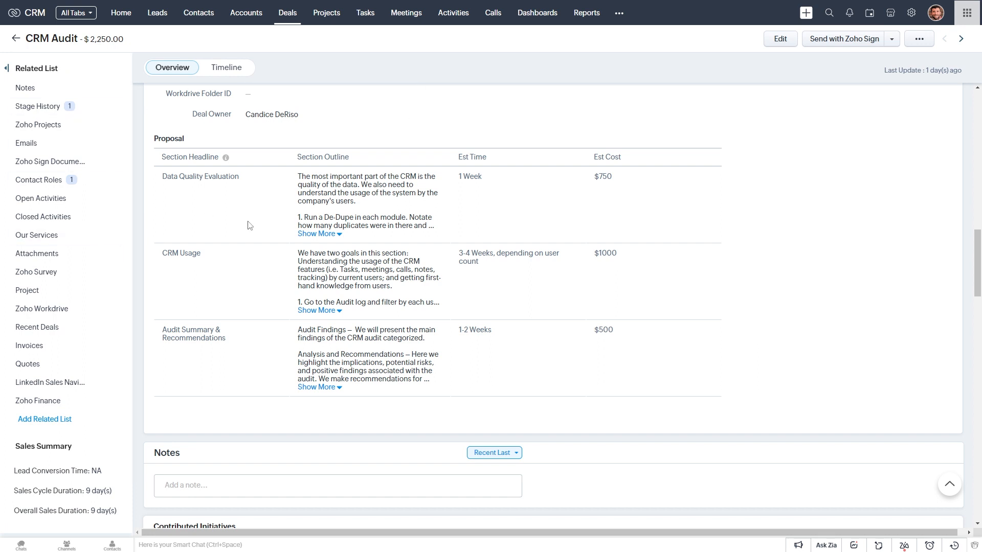
mouse_move(205, 154)
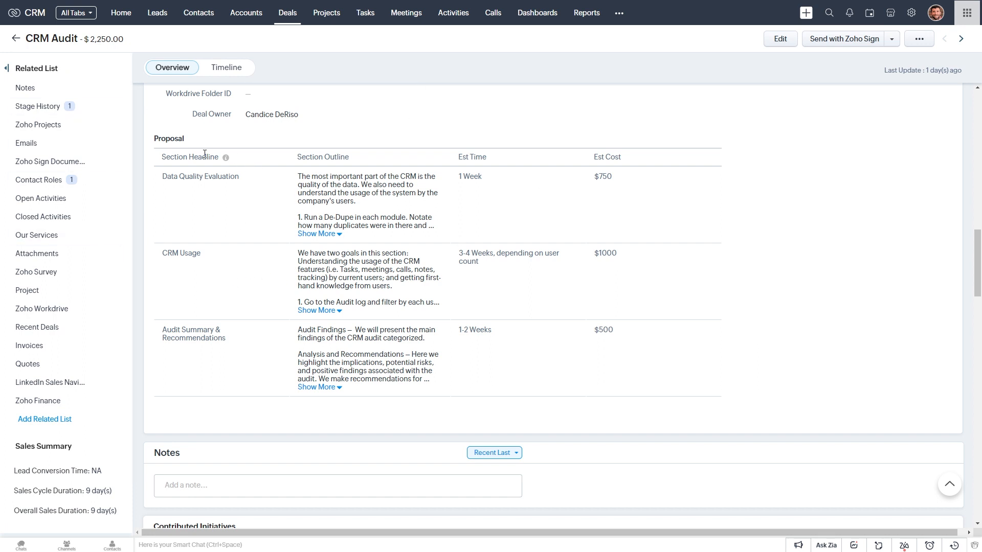
mouse_move(439, 164)
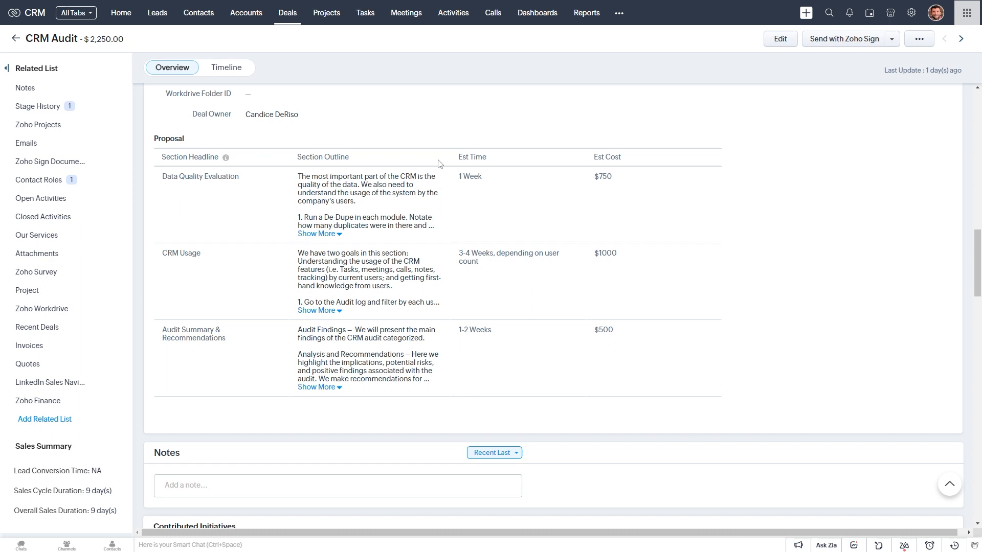
mouse_move(628, 162)
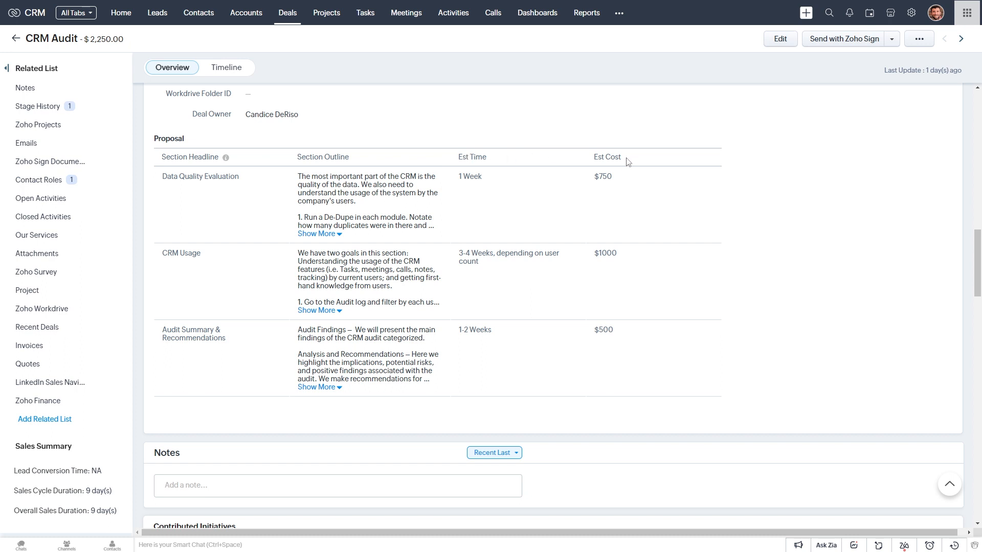
mouse_move(691, 189)
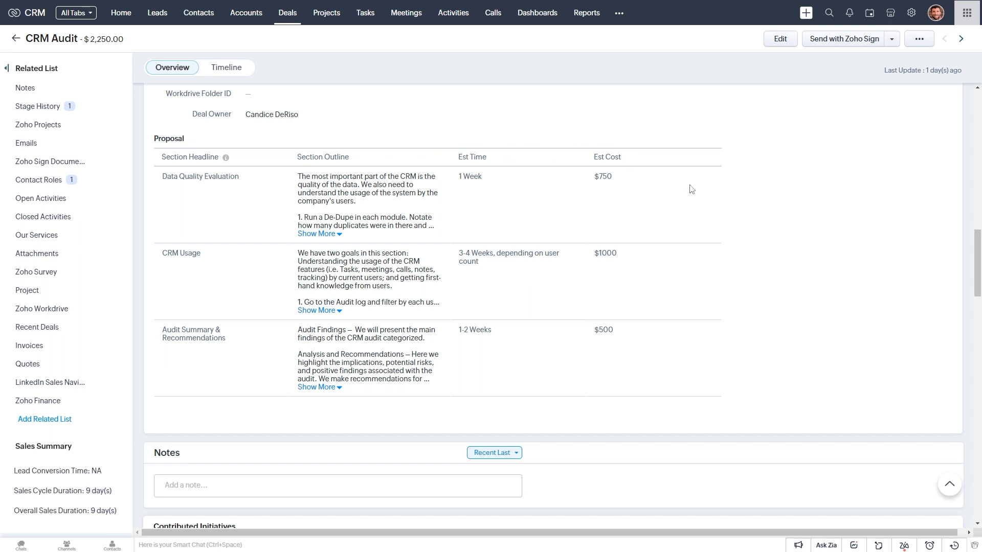
mouse_move(732, 244)
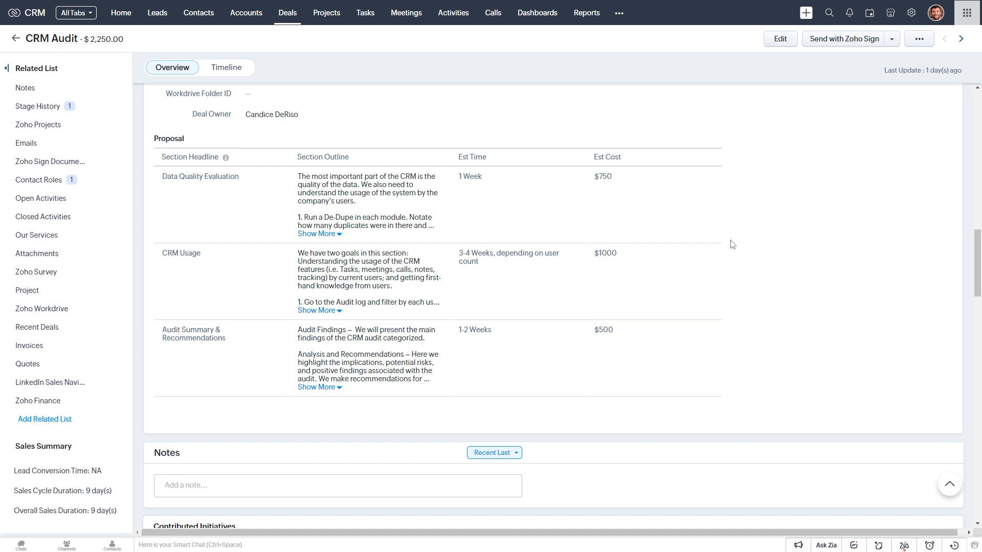
- Start a Mail Merge for the CRM Audit deal from its extra actions menu
scroll("up", 3)
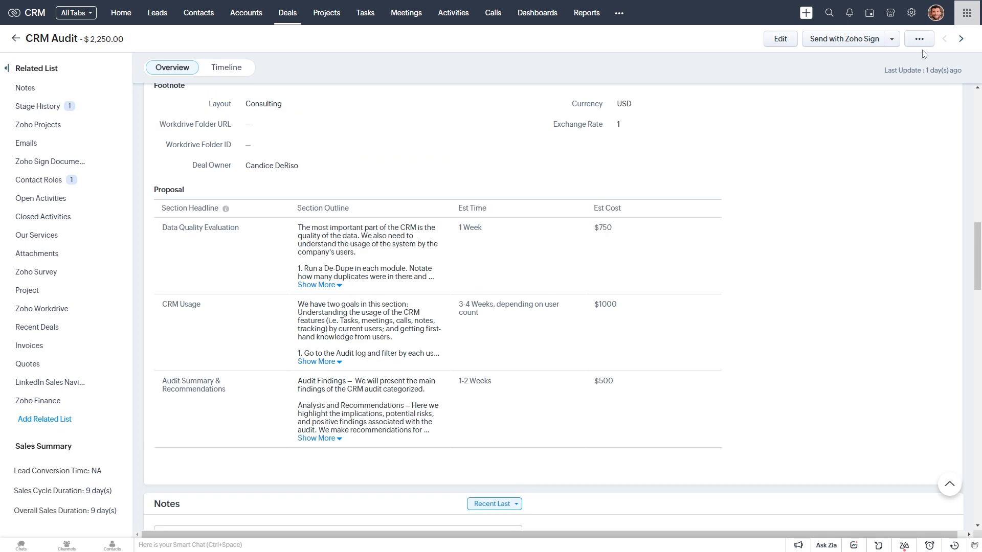
left_click(919, 38)
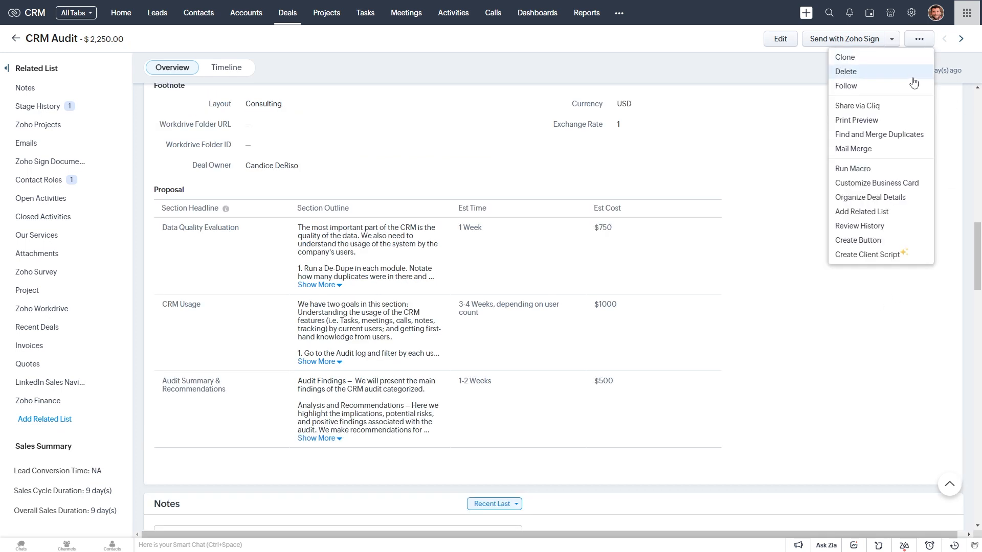
left_click(853, 149)
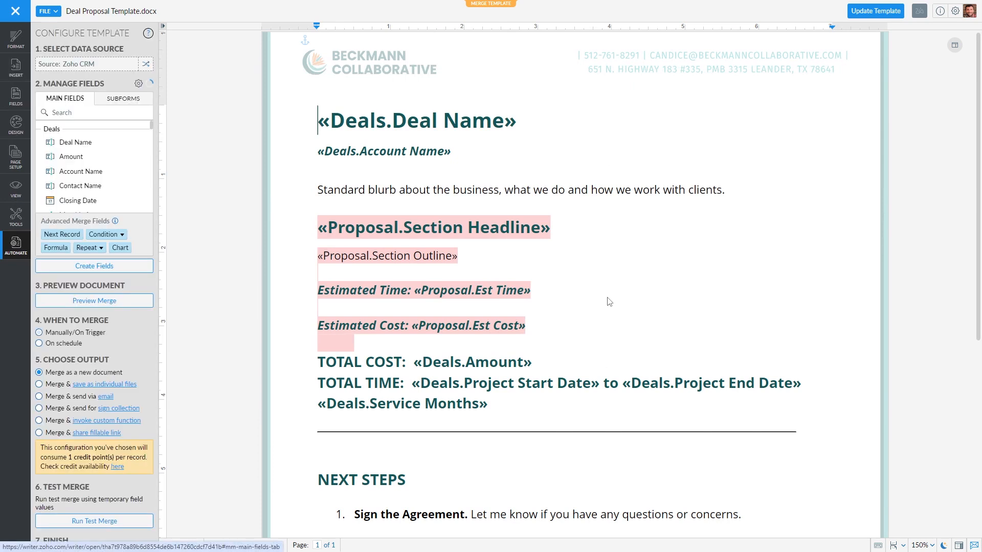
- Set the merge to Manually/On Trigger and preview the Deal Proposal with CRM Audit's sections
left_click(94, 313)
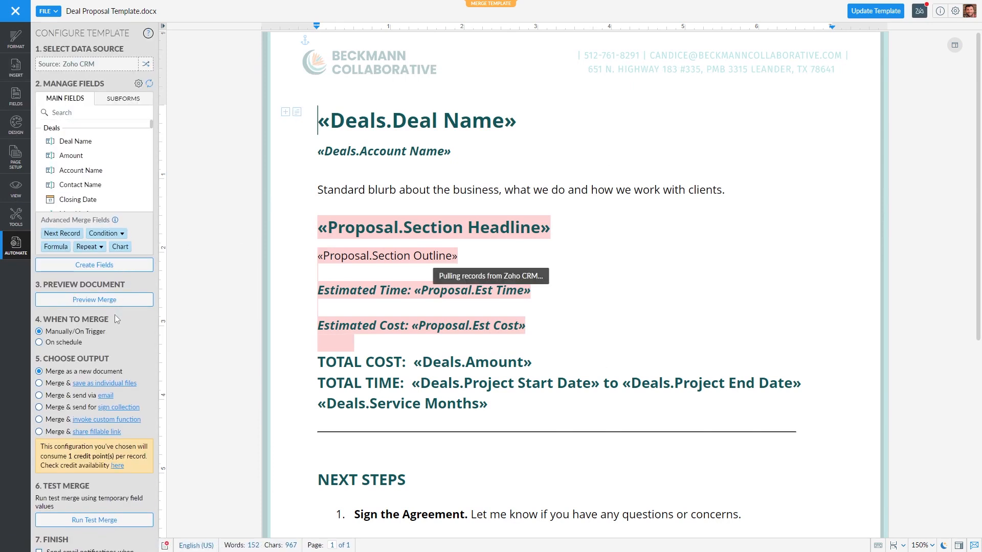
left_click(94, 300)
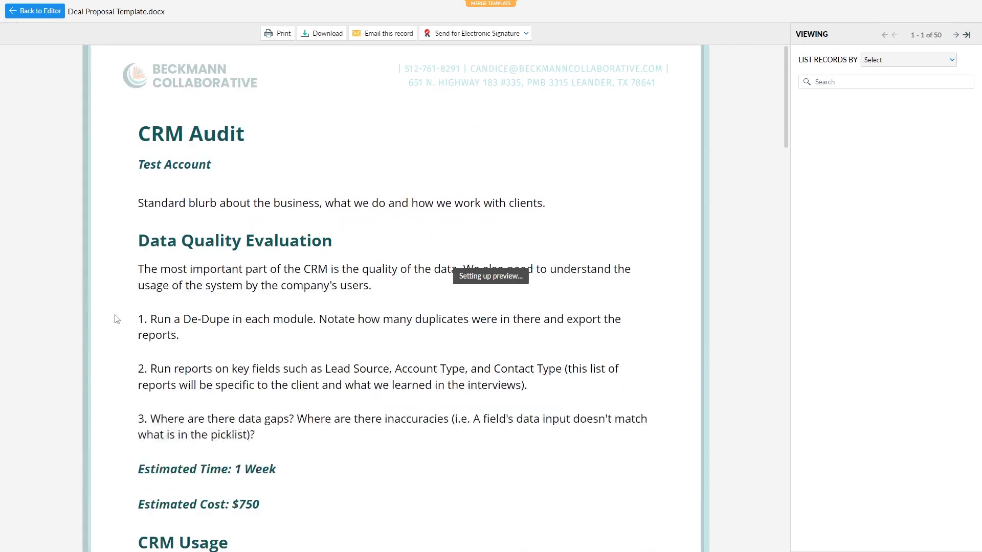
left_click(907, 59)
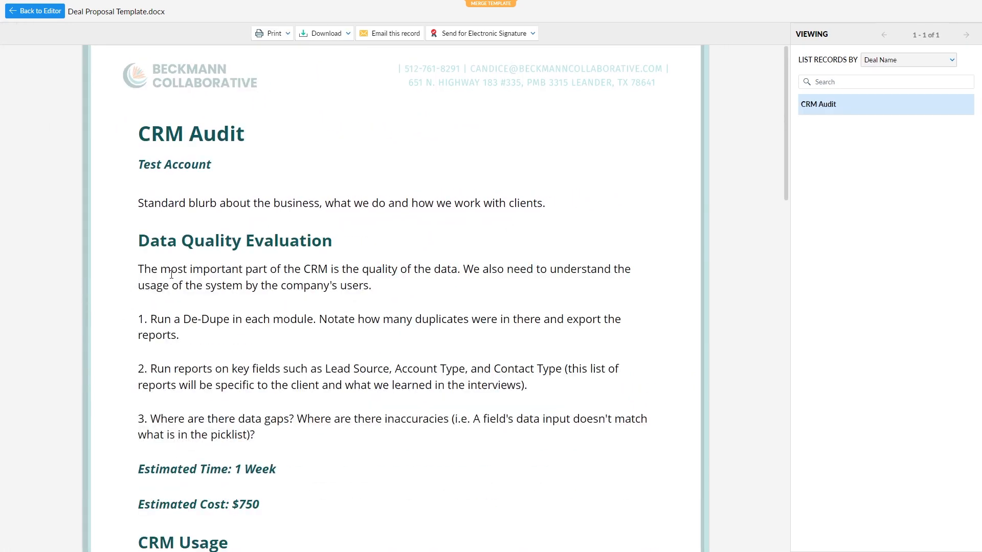
scroll("down", 3)
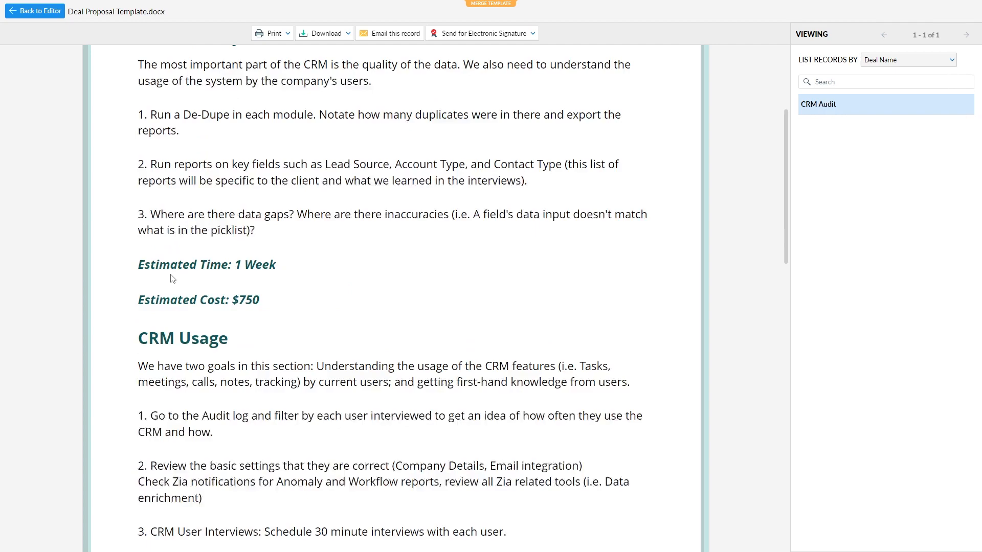
scroll("down", 3)
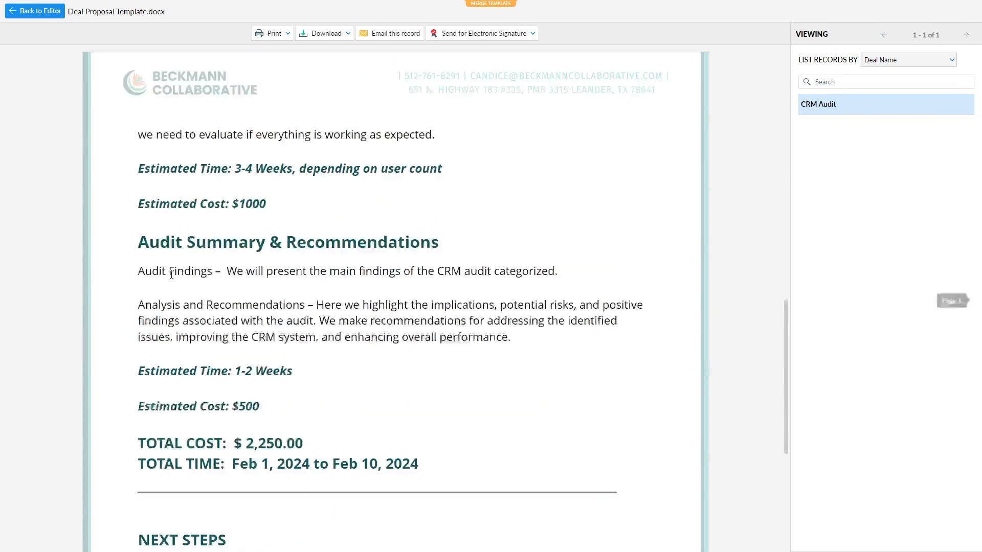
scroll("up", 3)
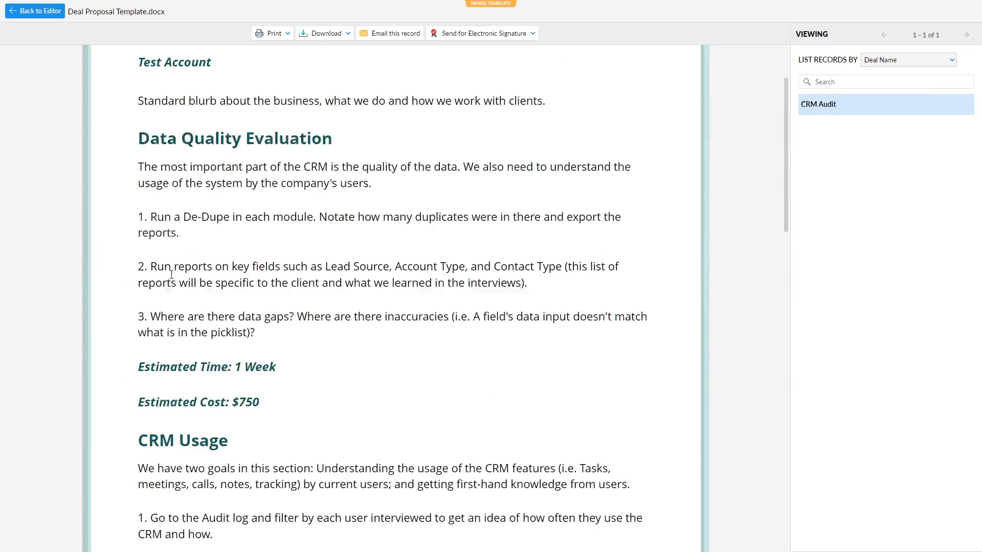
scroll("up", 3)
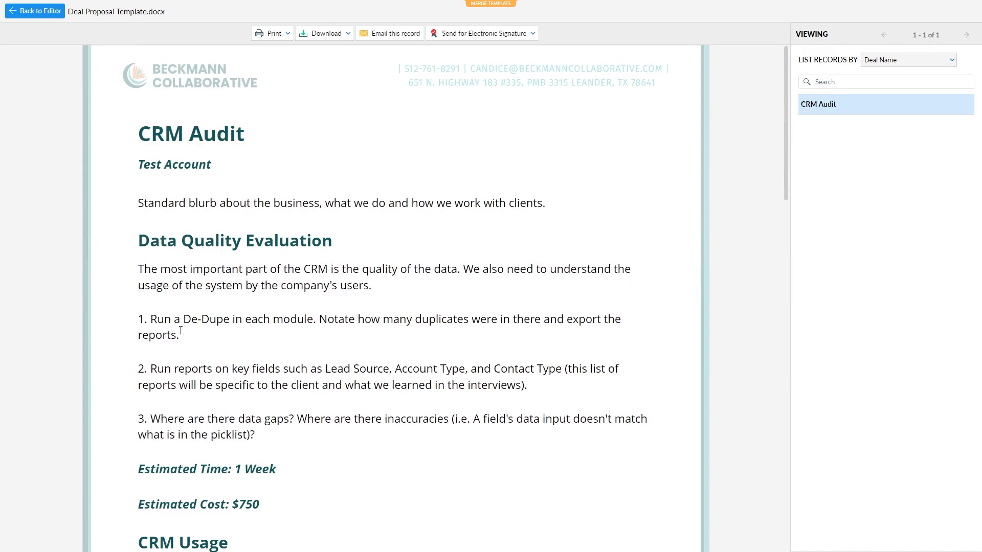
scroll("down", 3)
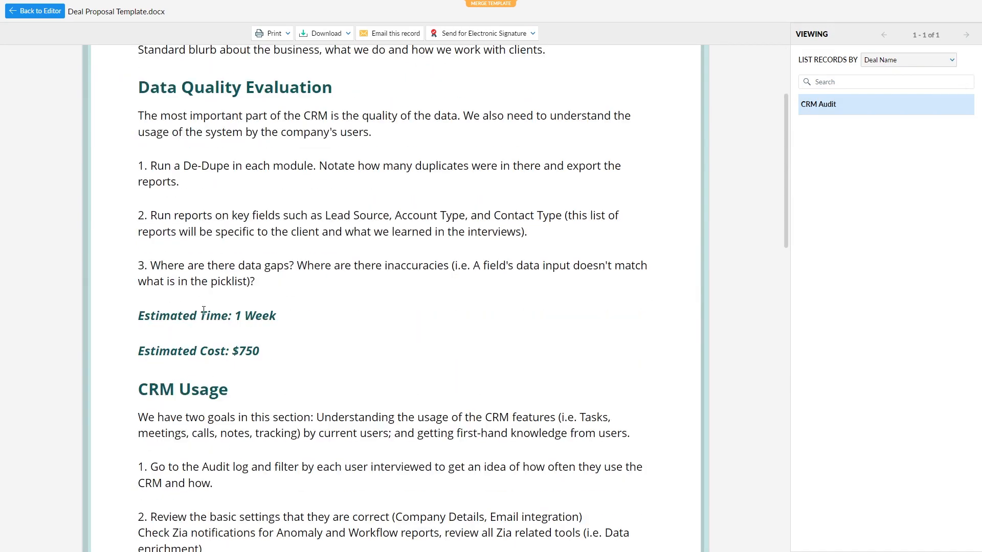
scroll("down", 3)
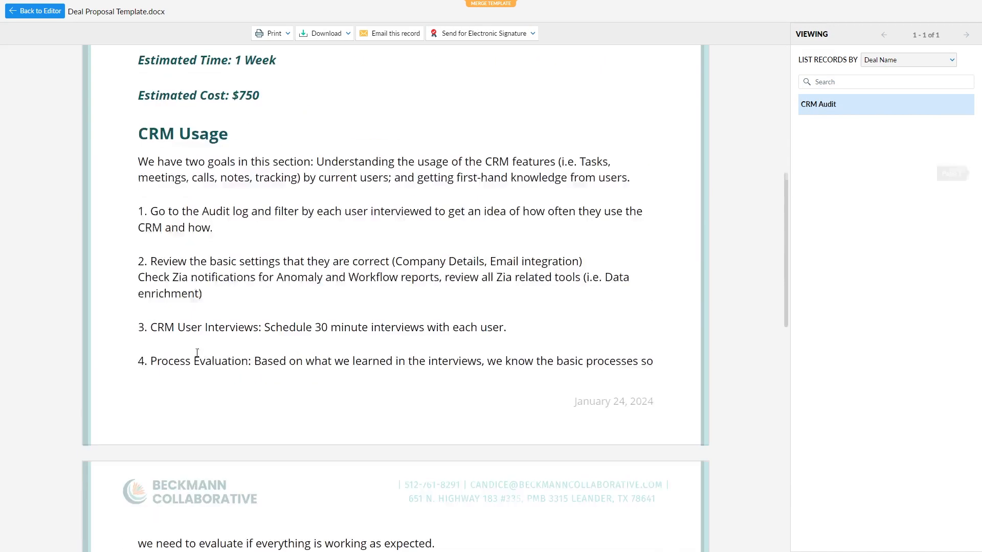
scroll("up", 3)
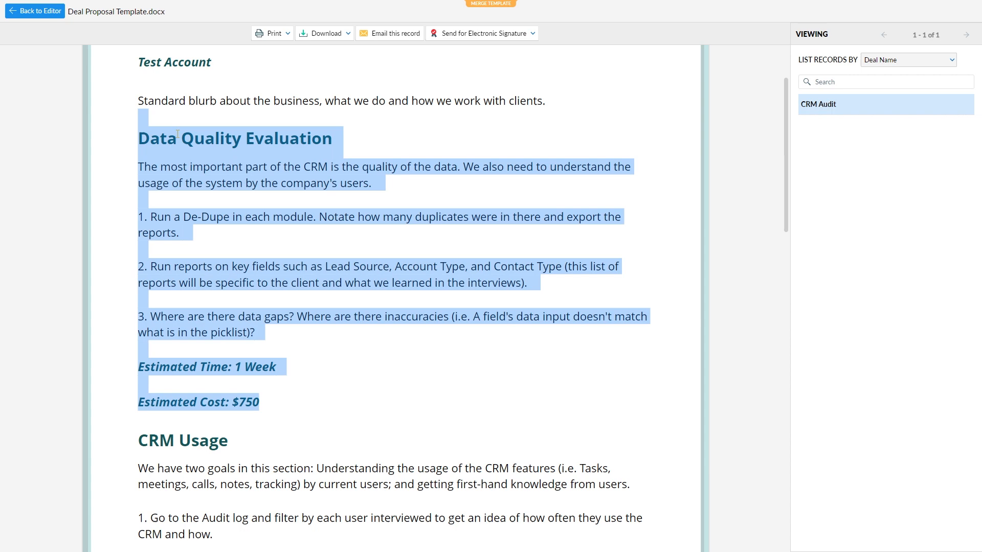
mouse_move(300, 428)
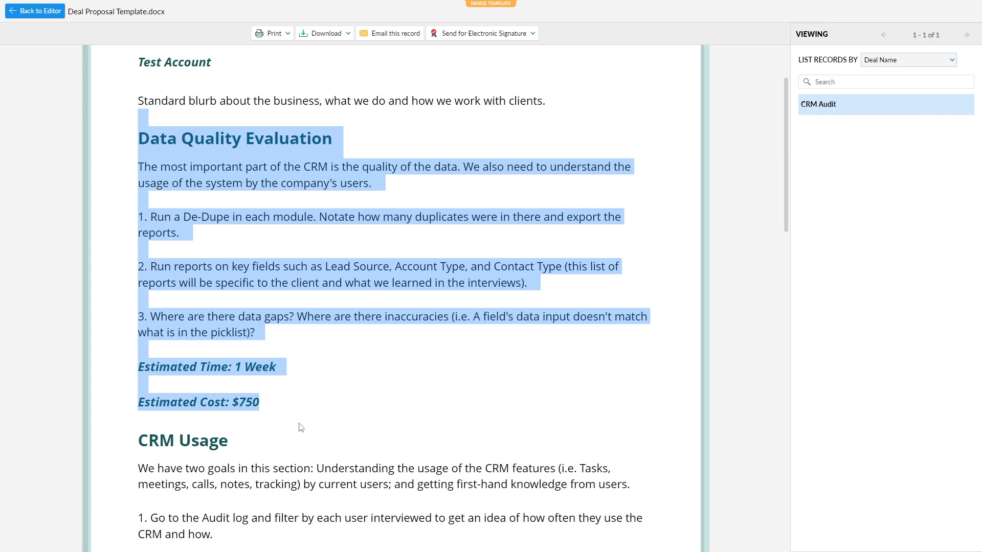
scroll("down", 3)
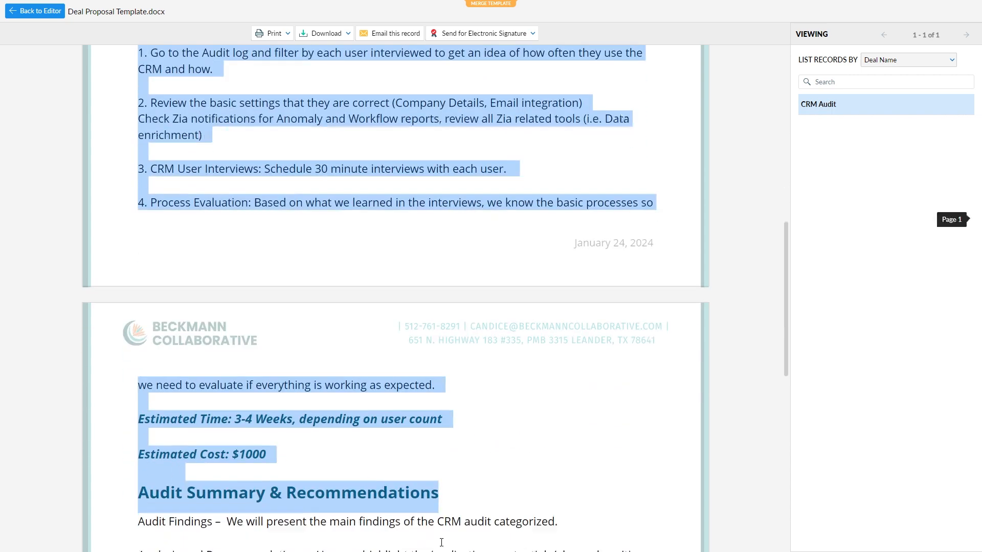
scroll("up", 3)
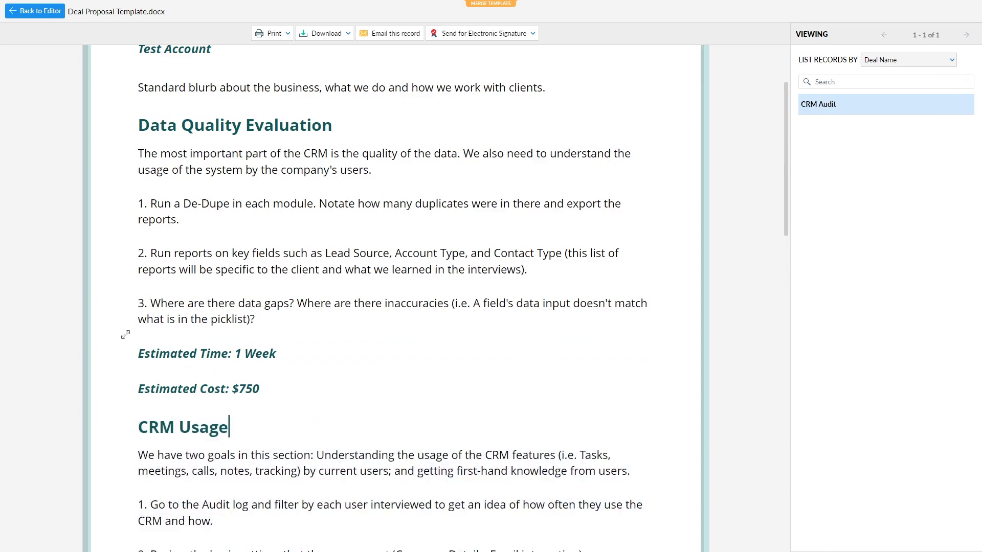
scroll("down", 3)
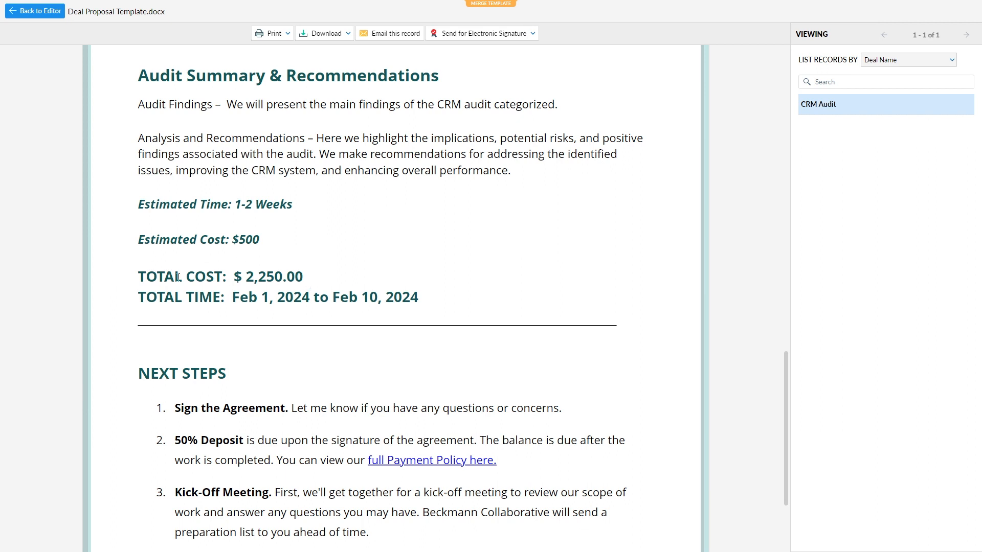
mouse_move(251, 301)
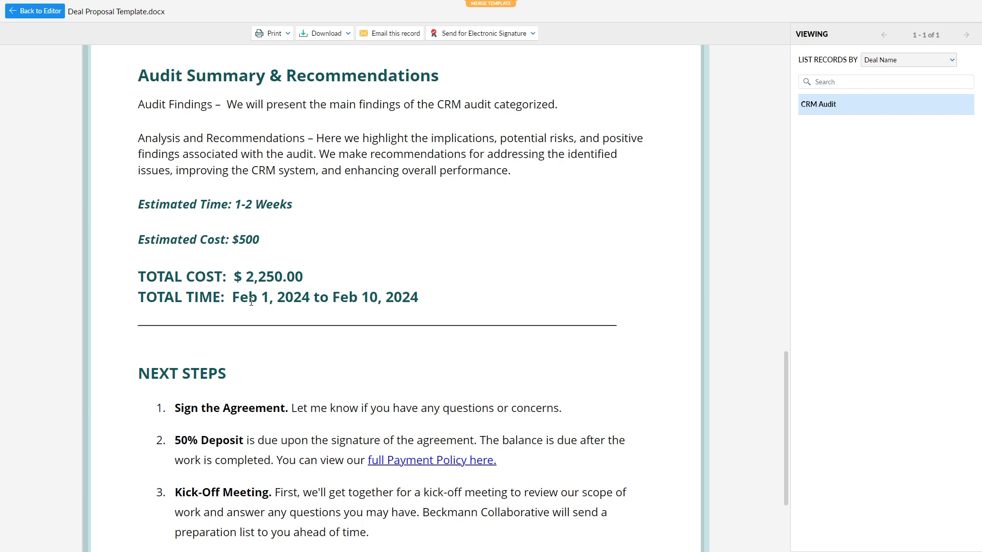
mouse_move(367, 336)
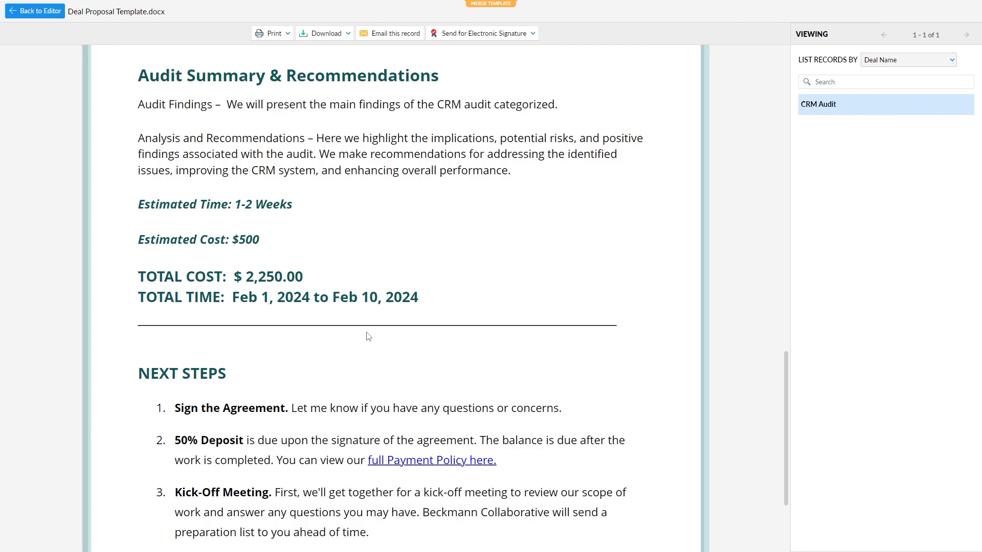
scroll("up", 3)
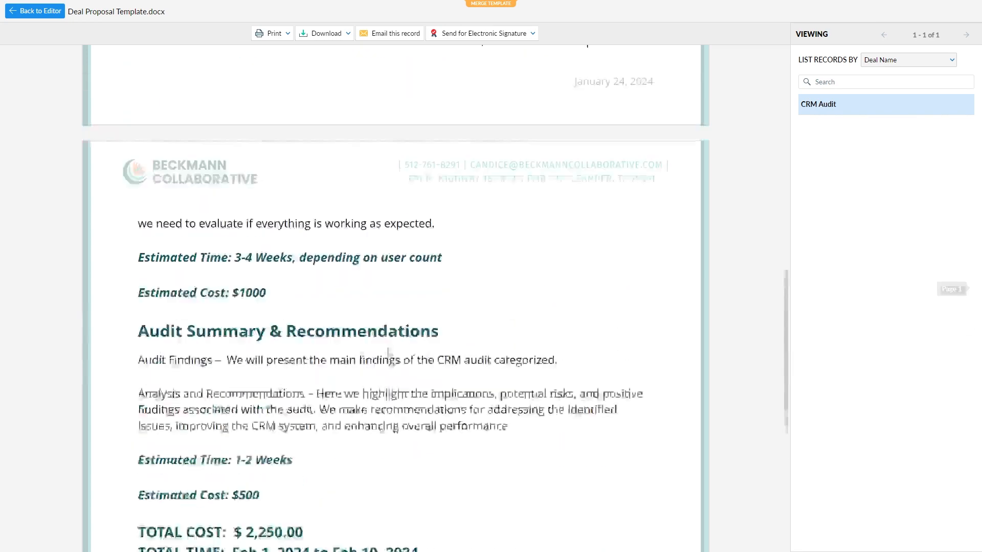
scroll("up", 3)
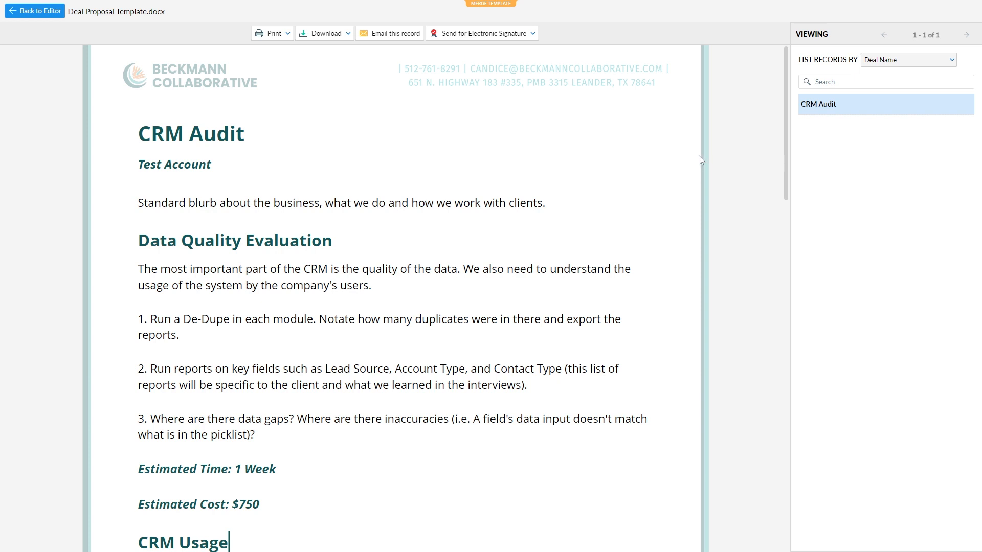
left_click(481, 32)
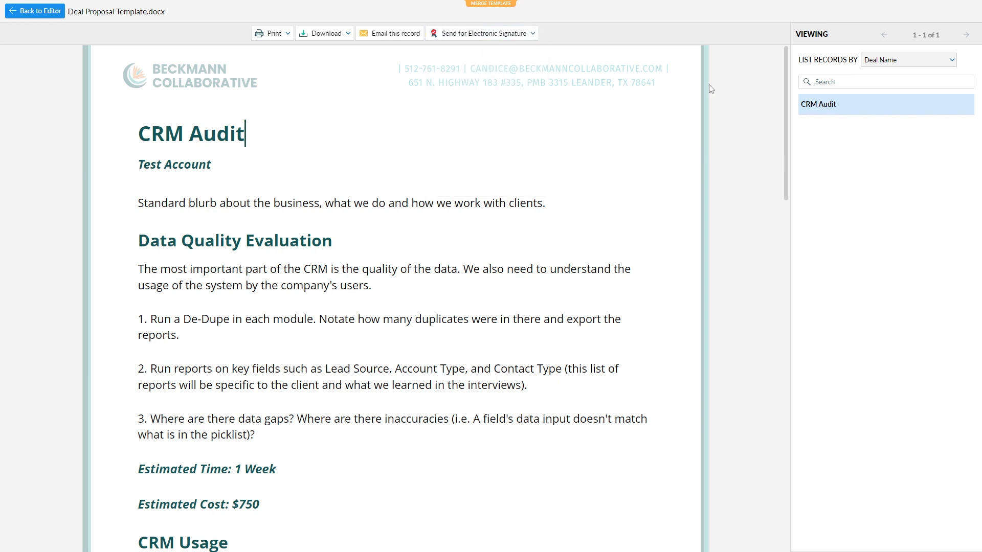
mouse_move(688, 214)
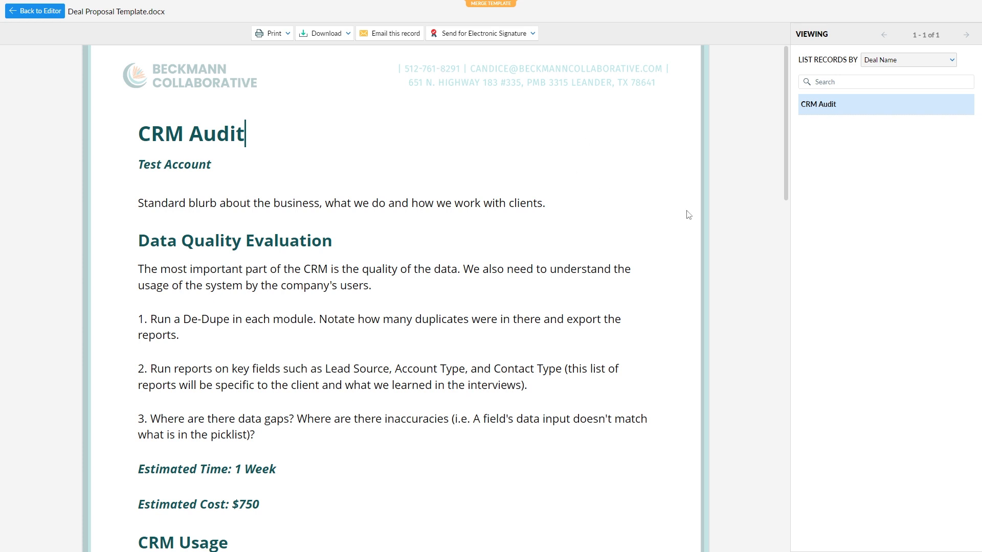
mouse_move(395, 32)
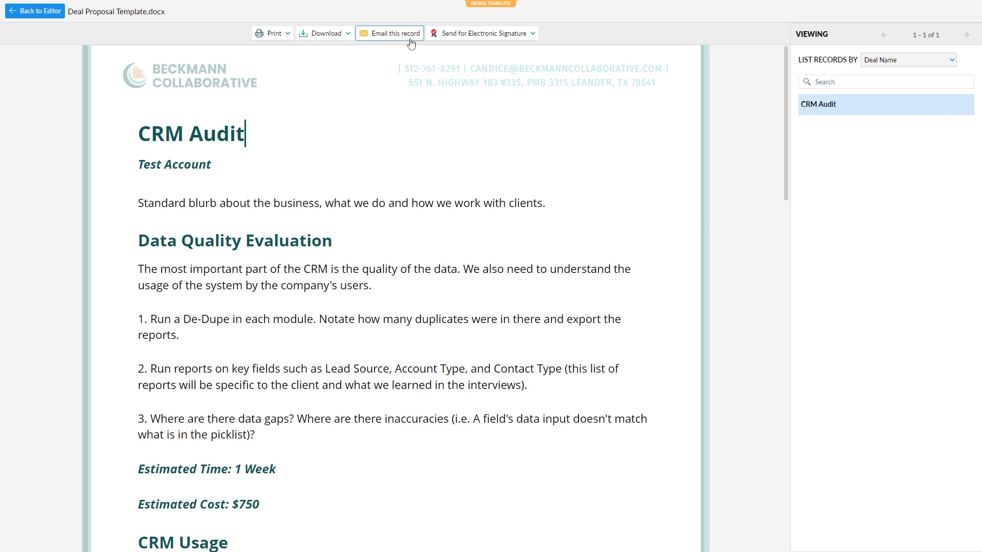
- Start emailing the merged proposal, replacing the preset recipient with the Contacts.Email merge field
left_click(389, 33)
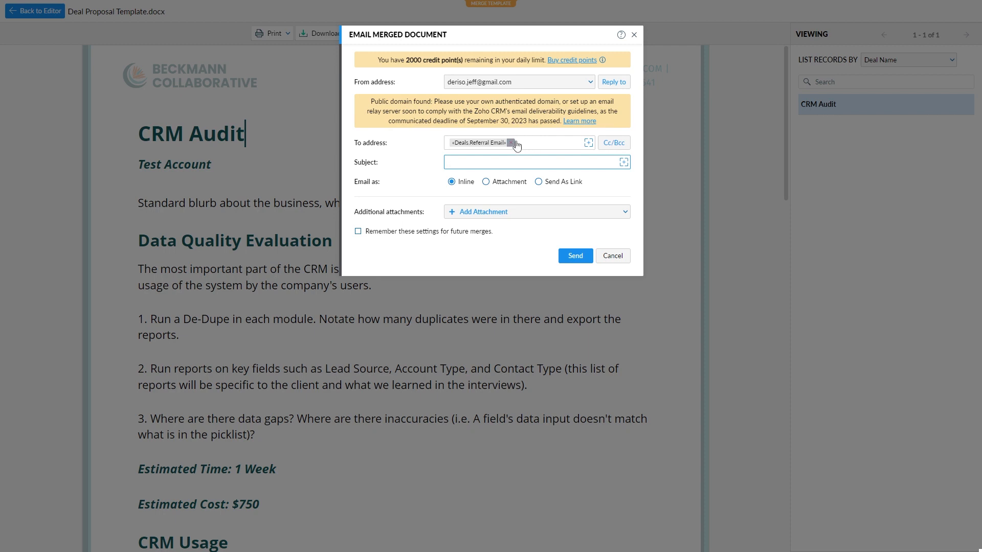
mouse_move(512, 142)
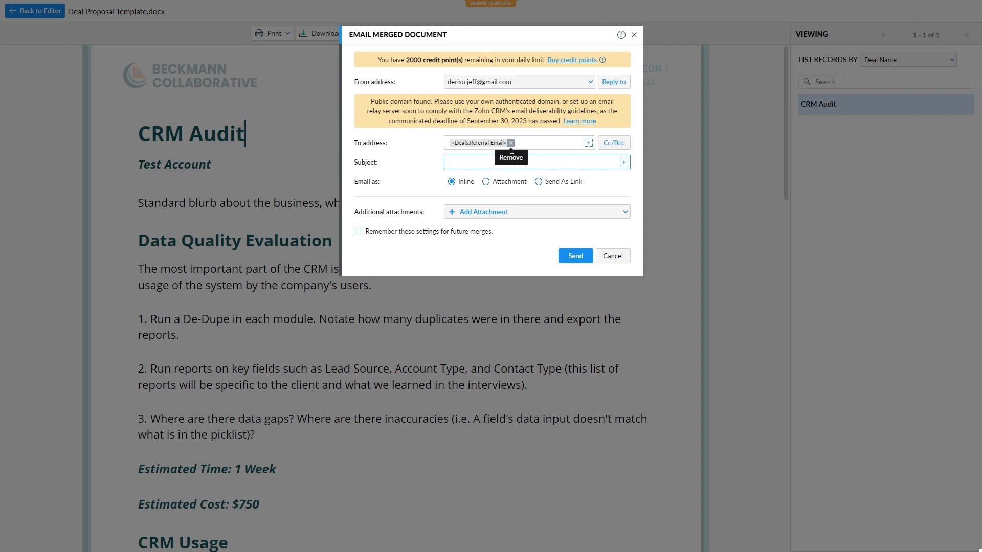
left_click(531, 161)
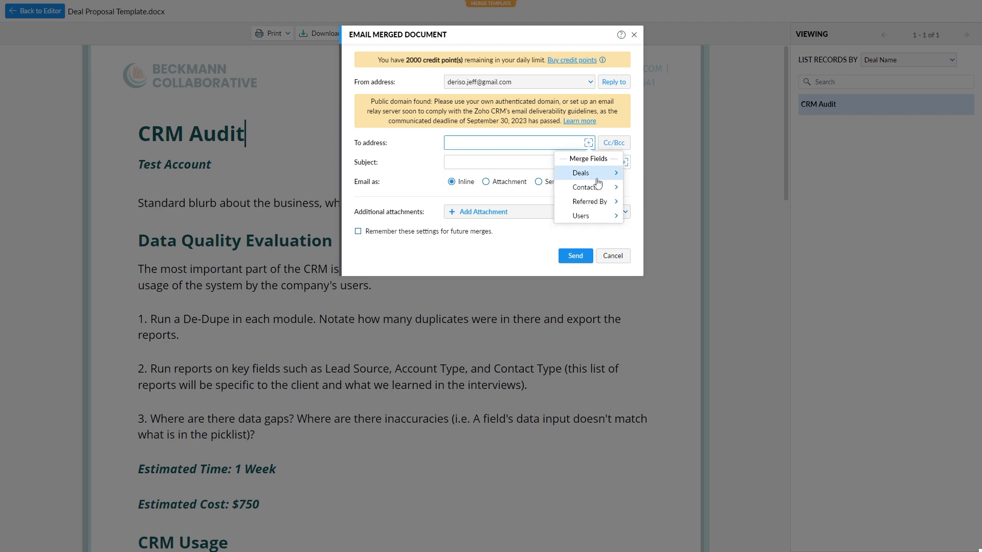
left_click(583, 187)
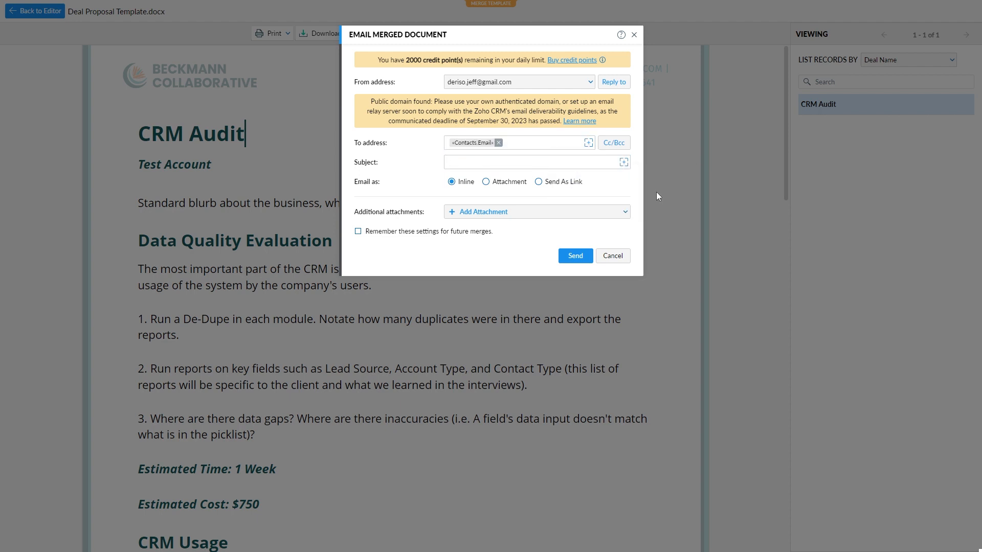
mouse_move(623, 165)
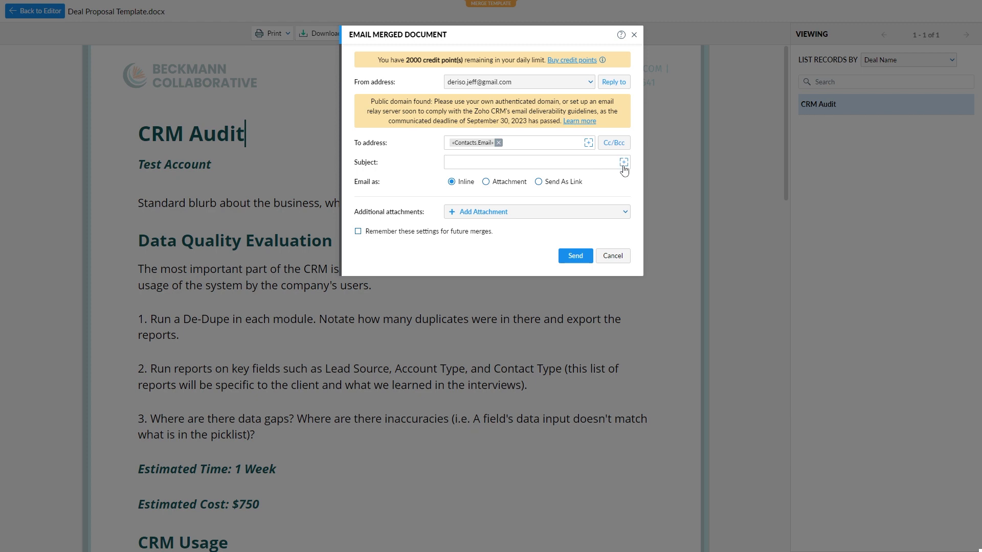
- Make the subject the Deal Name merge field followed by 'Proposal'
left_click(623, 162)
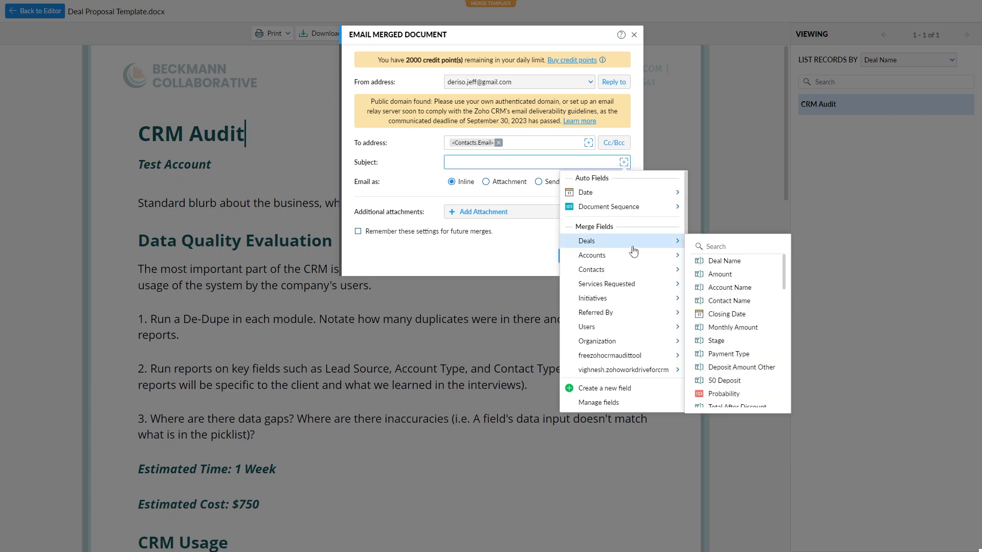
left_click(724, 261)
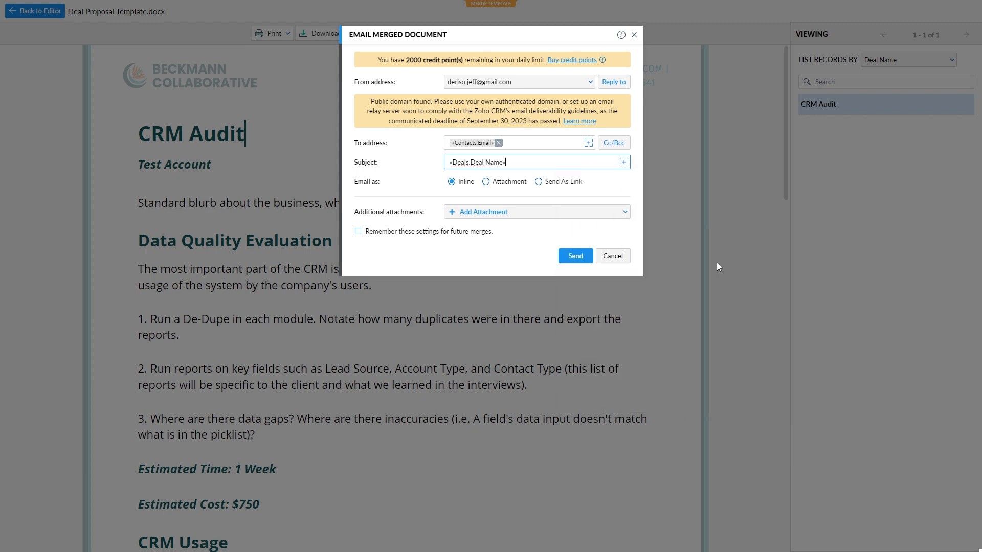
type("Propos")
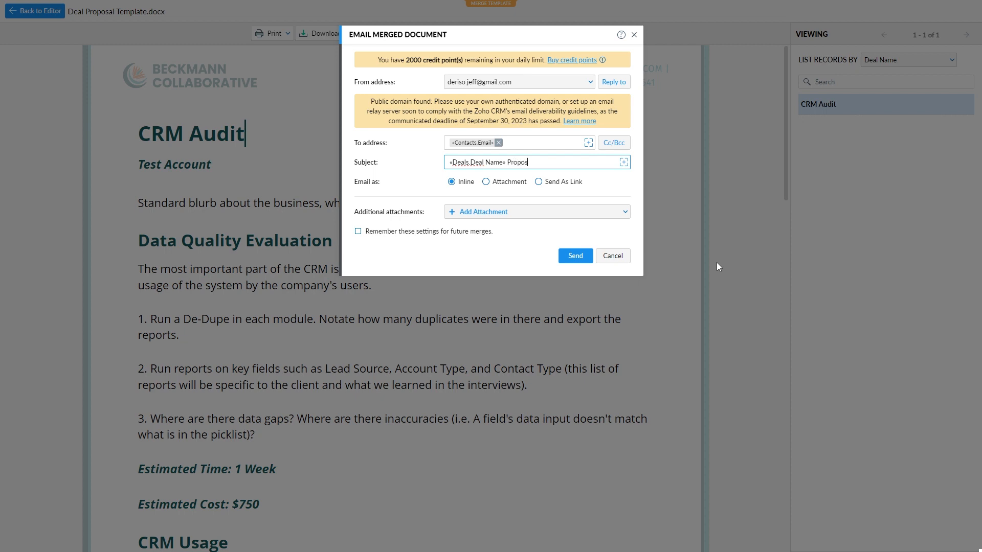
mouse_move(562, 211)
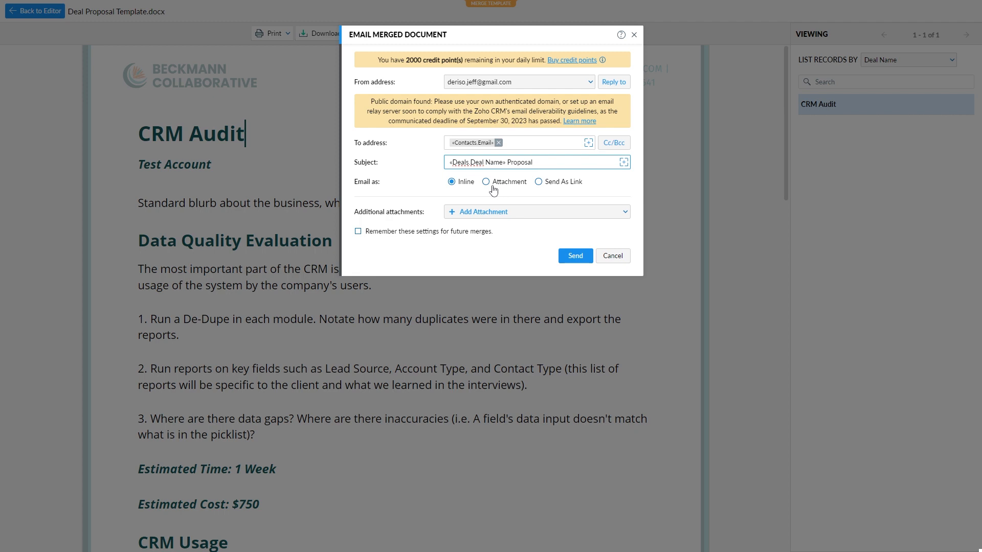
- Send as attachment named Deal Name plus 'Proposal' and remember these merge settings
left_click(485, 182)
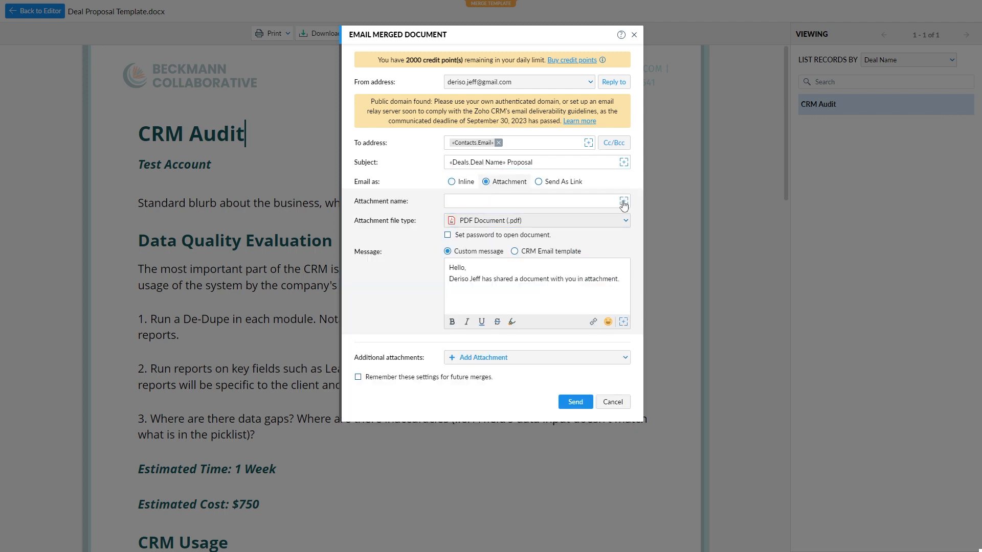
left_click(622, 202)
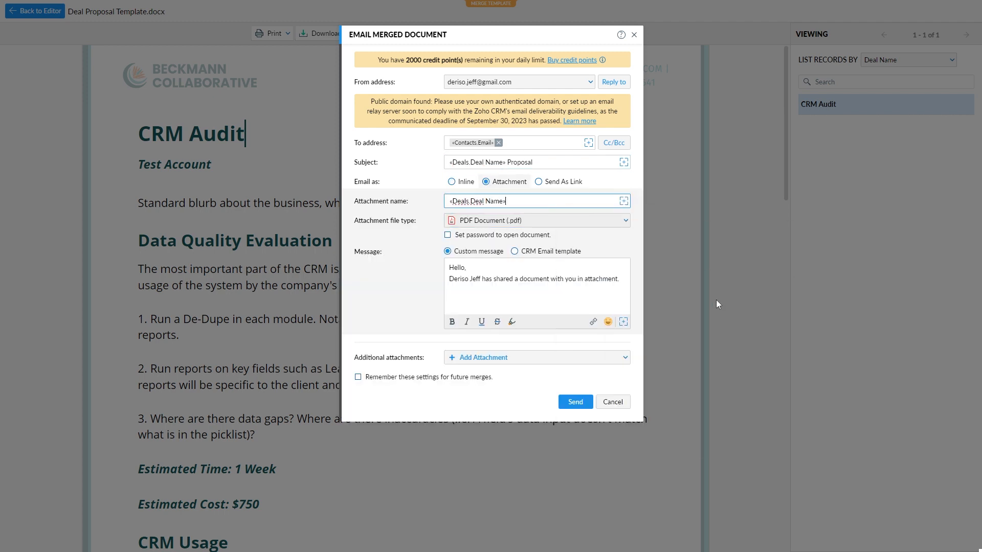
type("Propo")
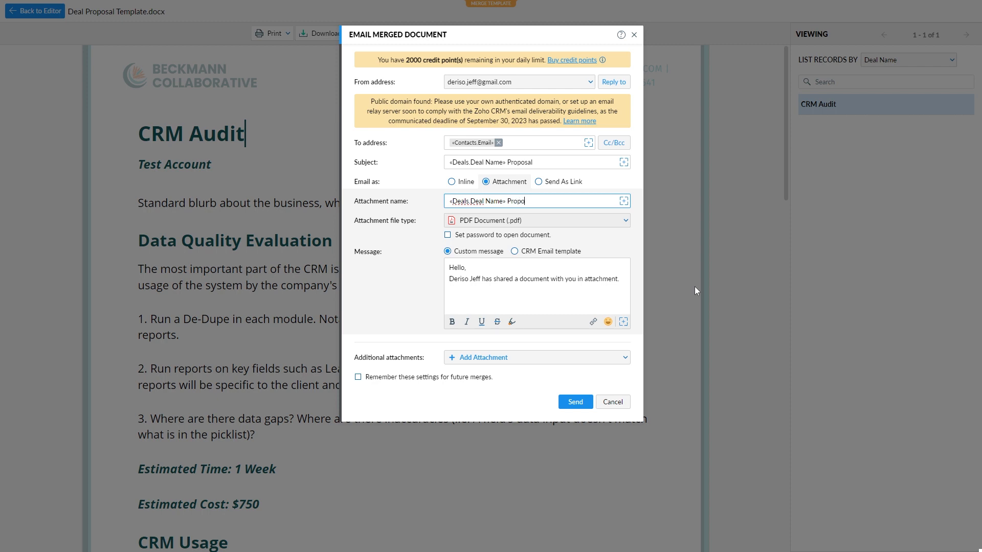
type("sal")
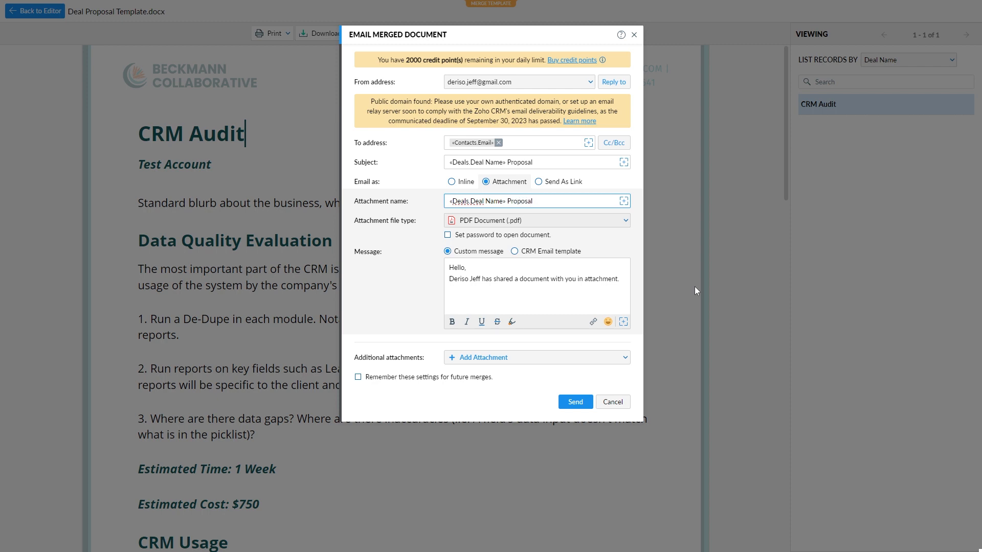
mouse_move(514, 282)
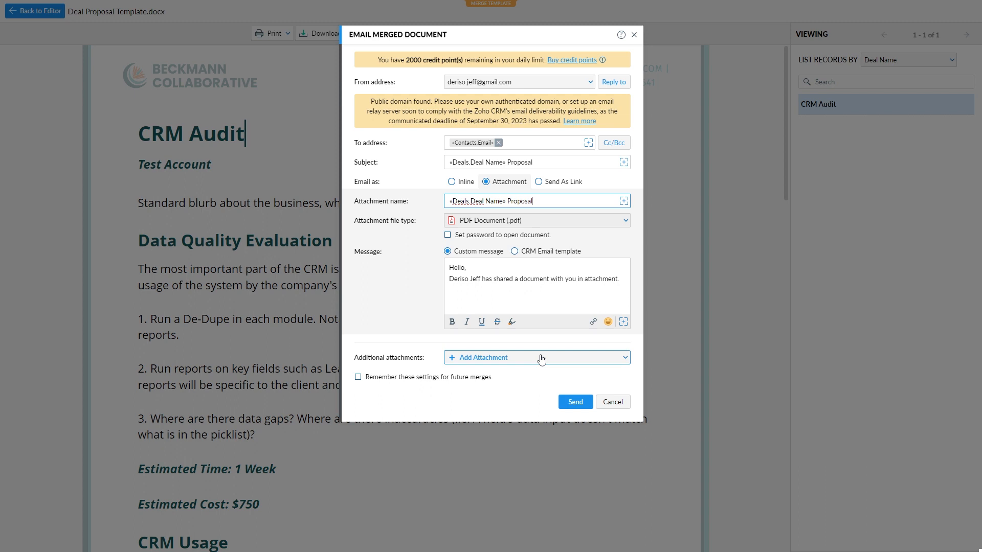
mouse_move(386, 393)
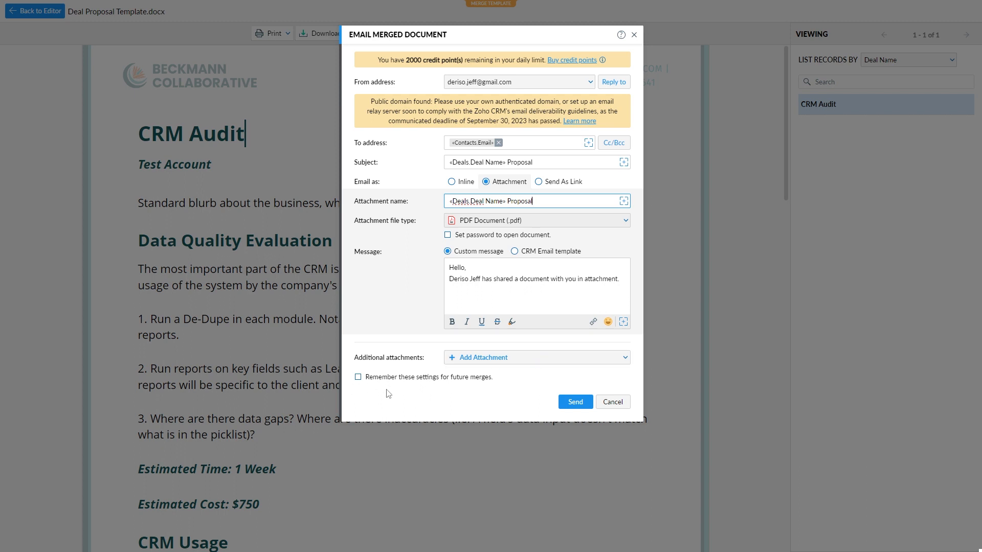
mouse_move(397, 383)
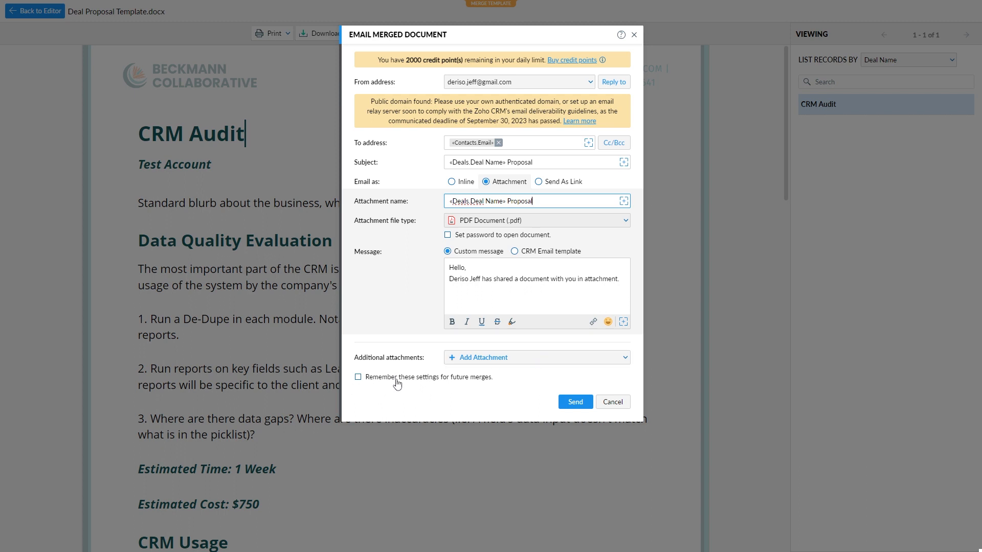
left_click(358, 377)
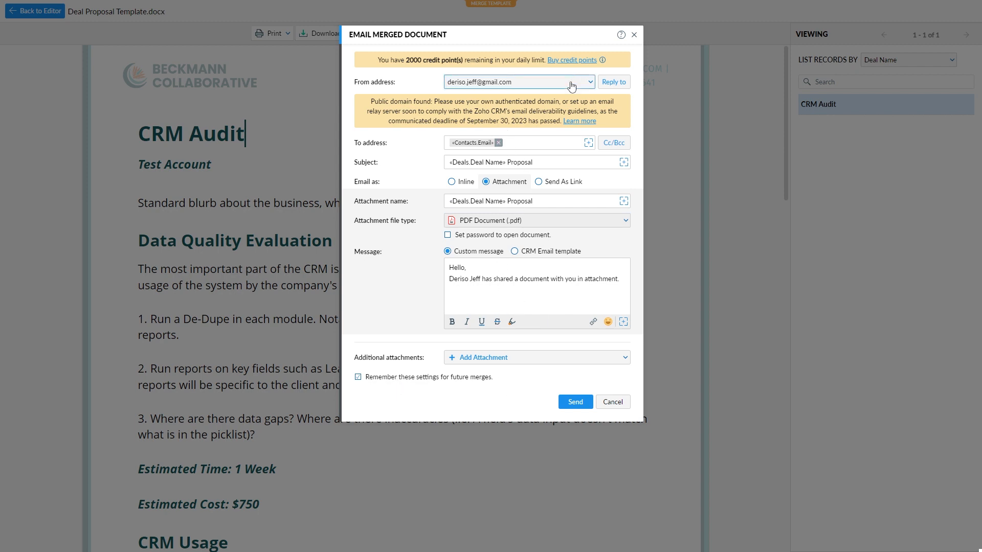
- Choose the organization's info@ address as sender and send the merged proposal email
left_click(587, 82)
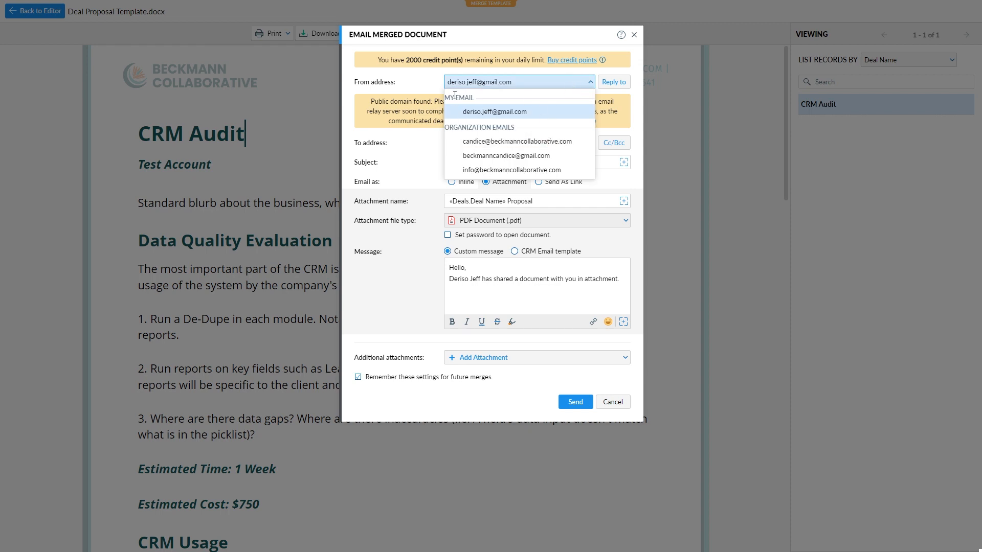
mouse_move(510, 169)
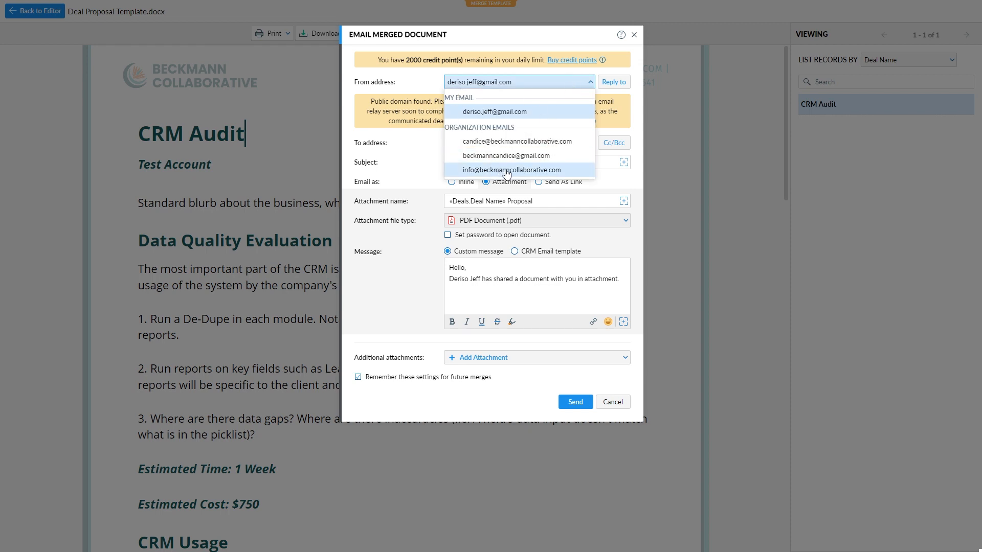
left_click(512, 170)
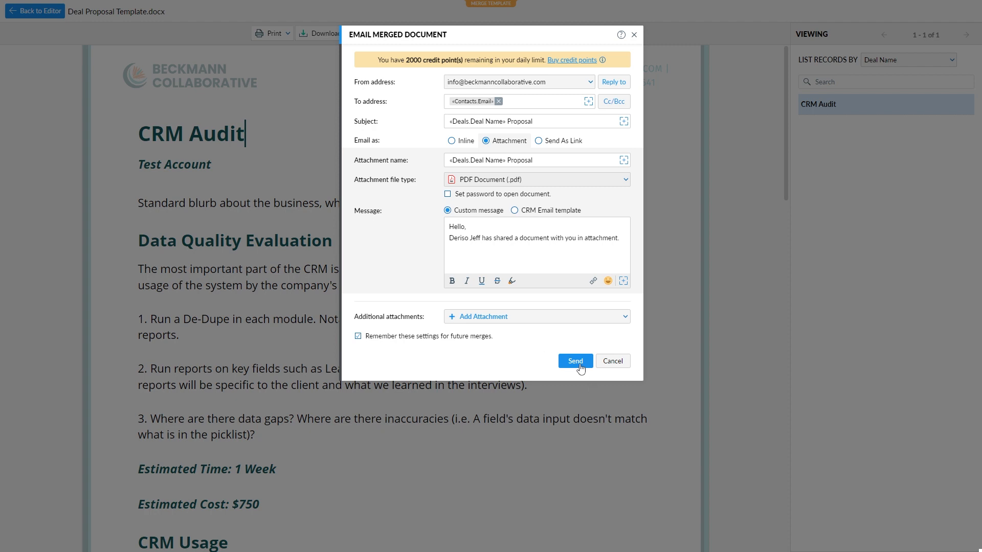
left_click(574, 361)
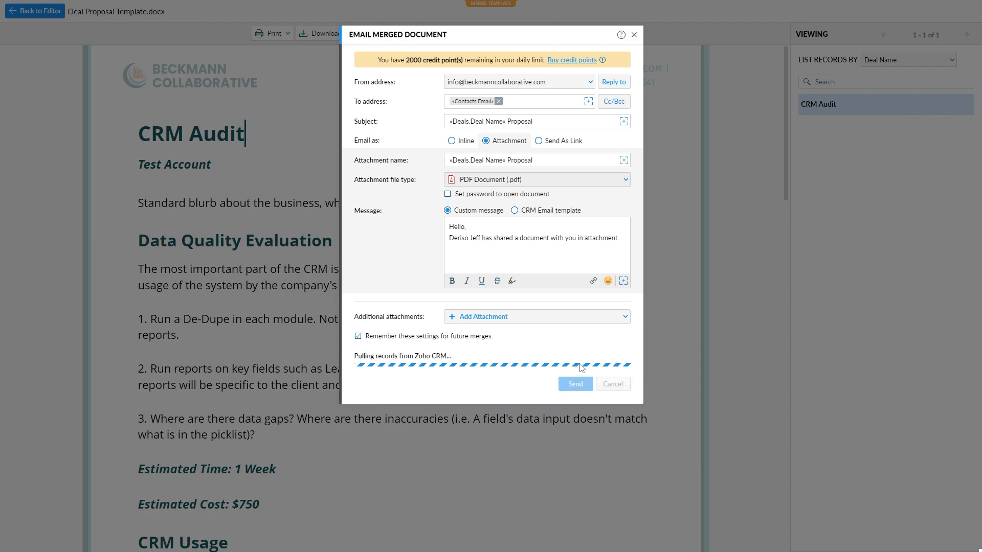
left_click(573, 383)
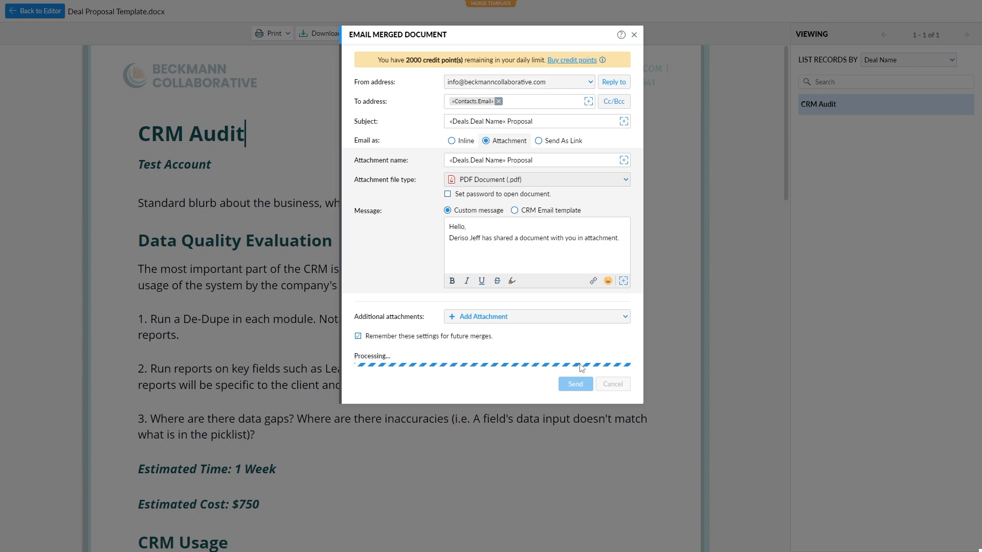
left_click(573, 384)
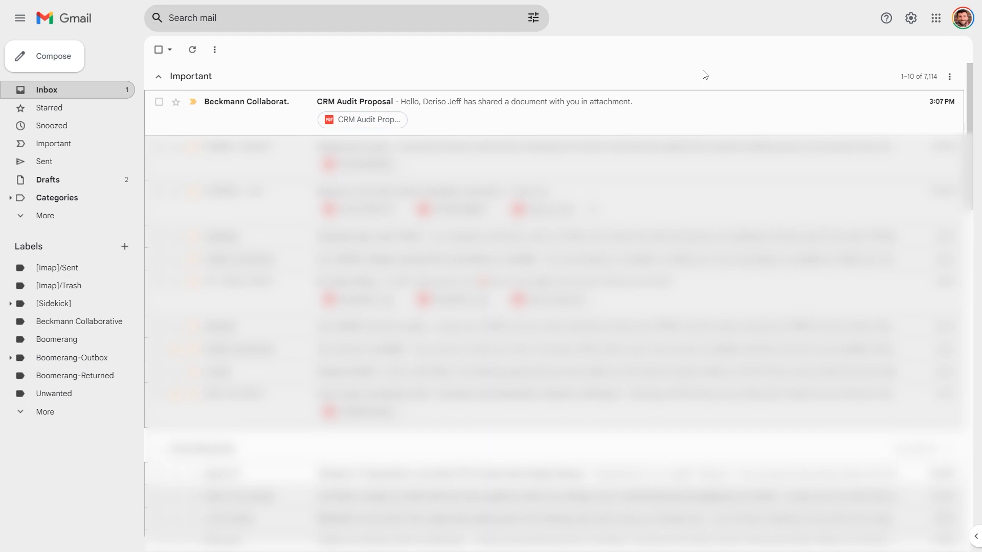
mouse_move(656, 116)
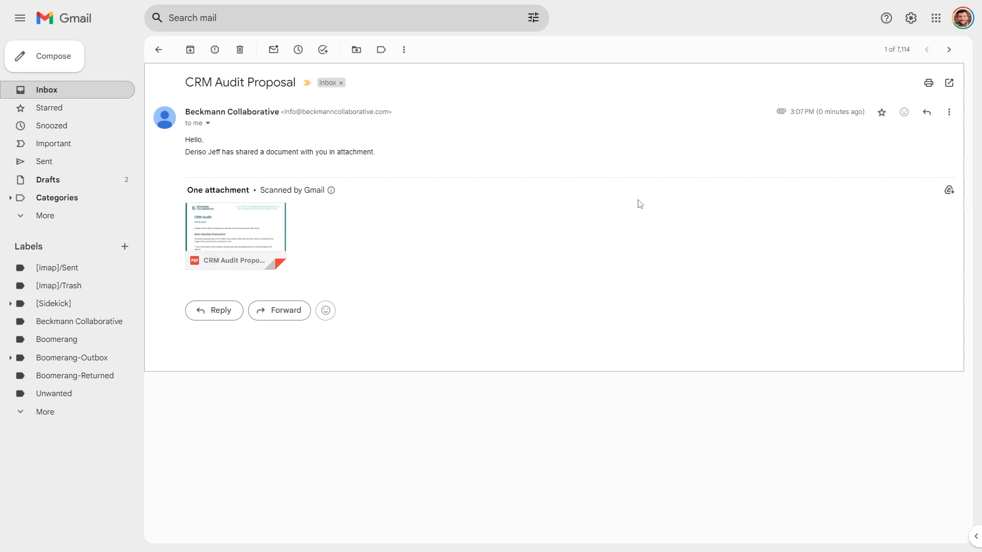
mouse_move(200, 82)
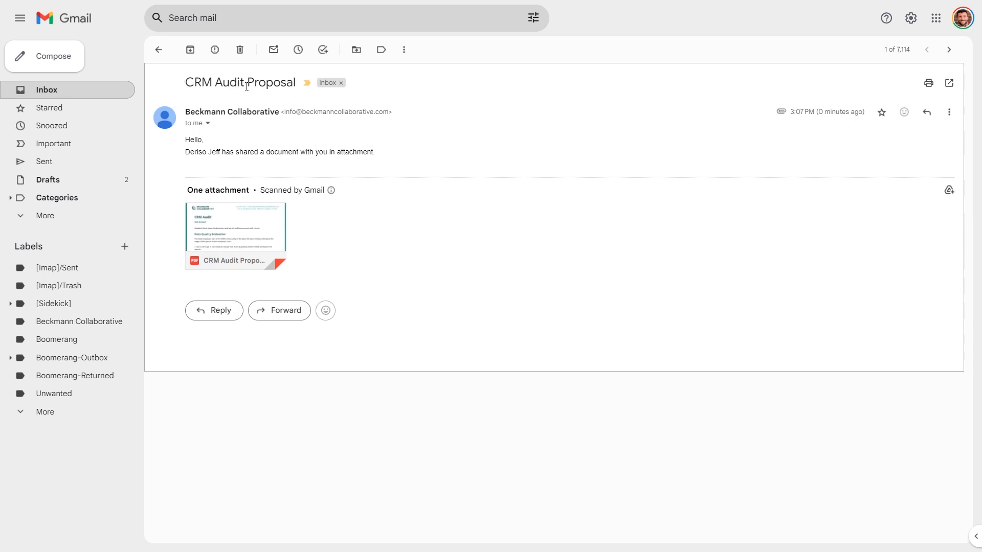
mouse_move(274, 248)
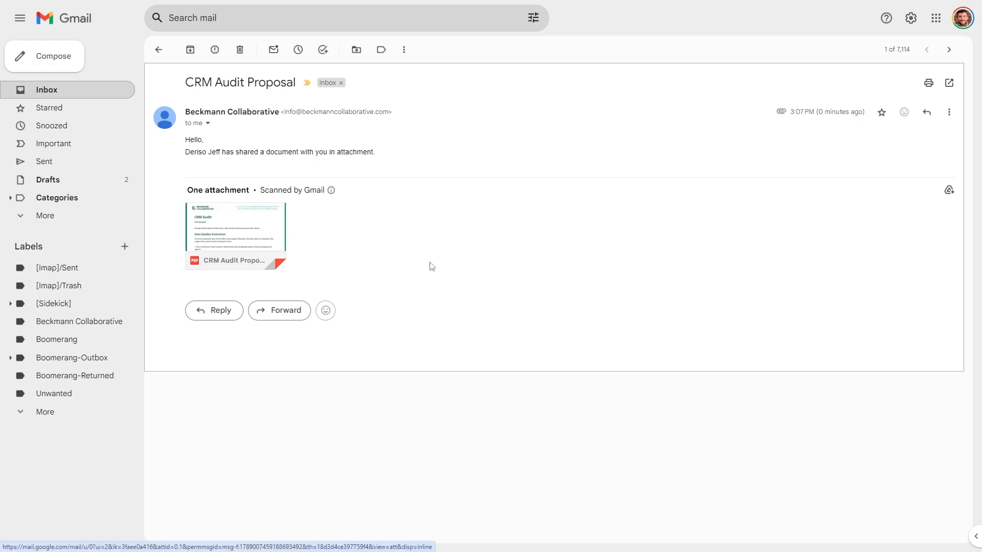
- Preview the CRM Audit Proposal PDF and scroll through to its second page
left_click(235, 227)
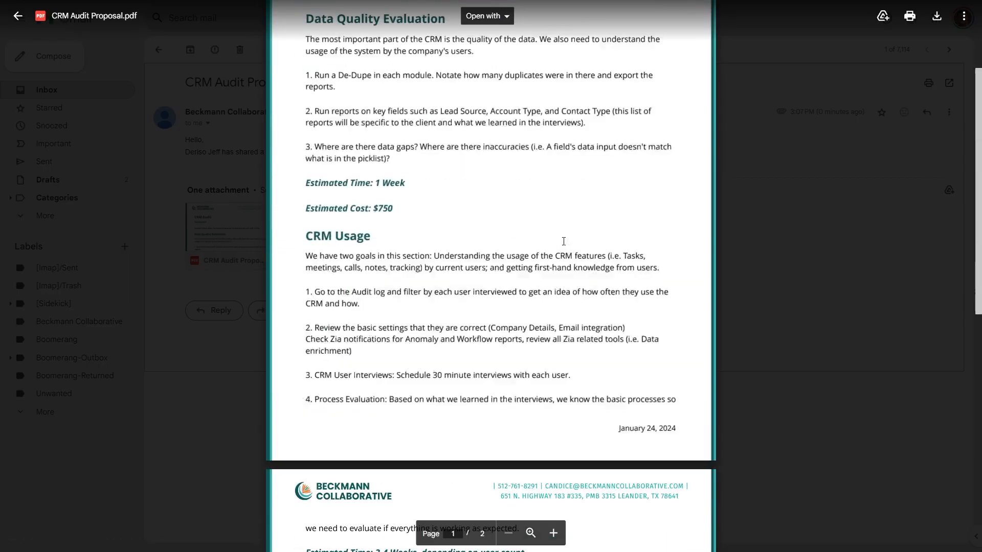
scroll("up", 3)
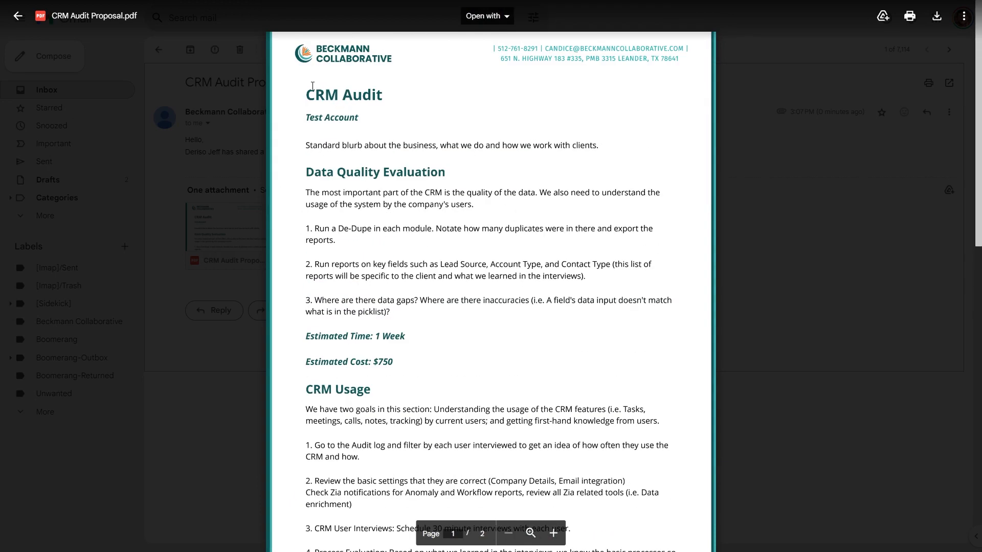
scroll("down", 3)
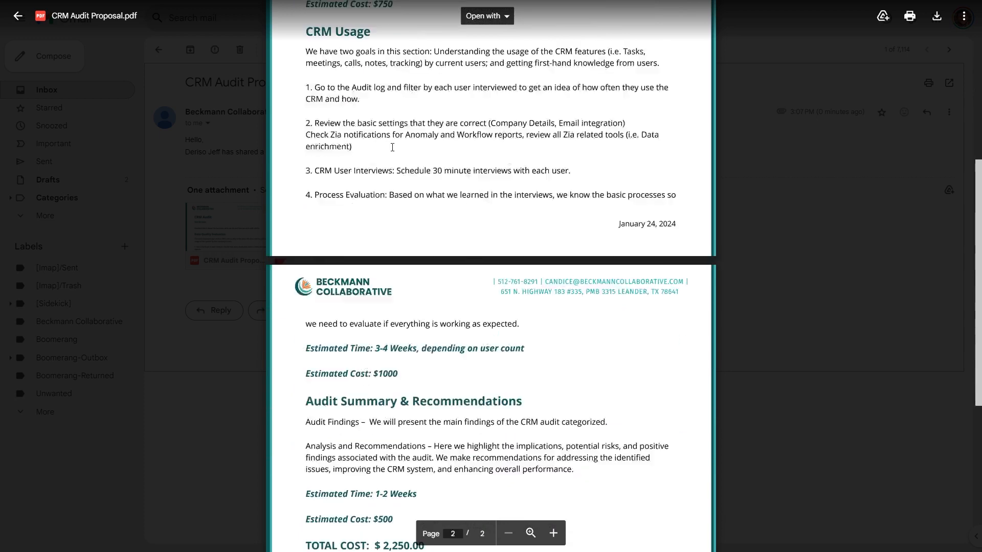
scroll("down", 3)
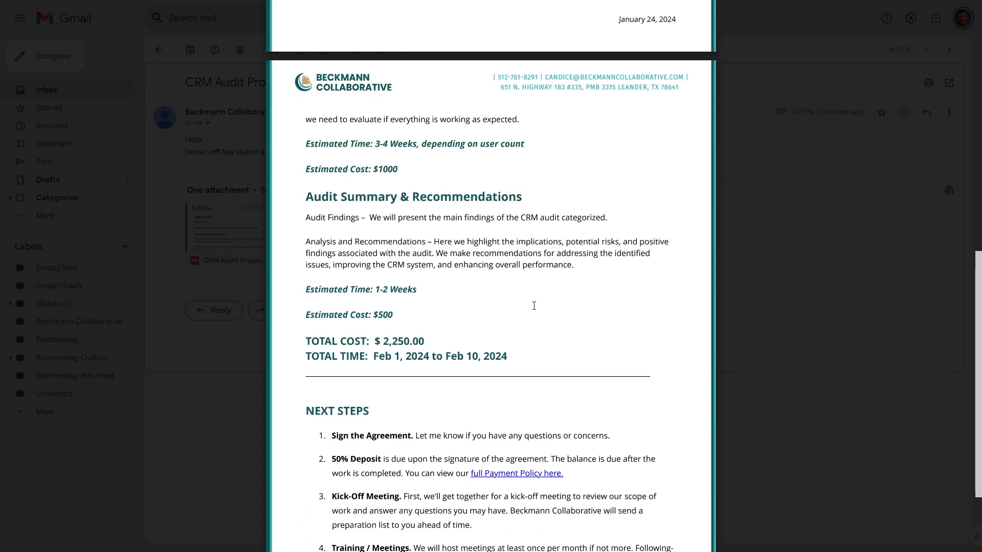
mouse_move(430, 356)
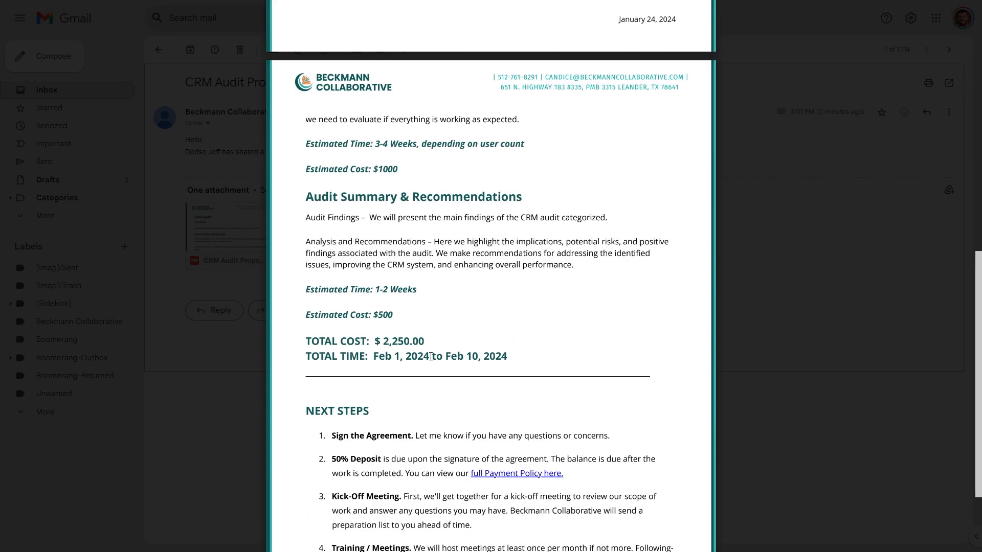